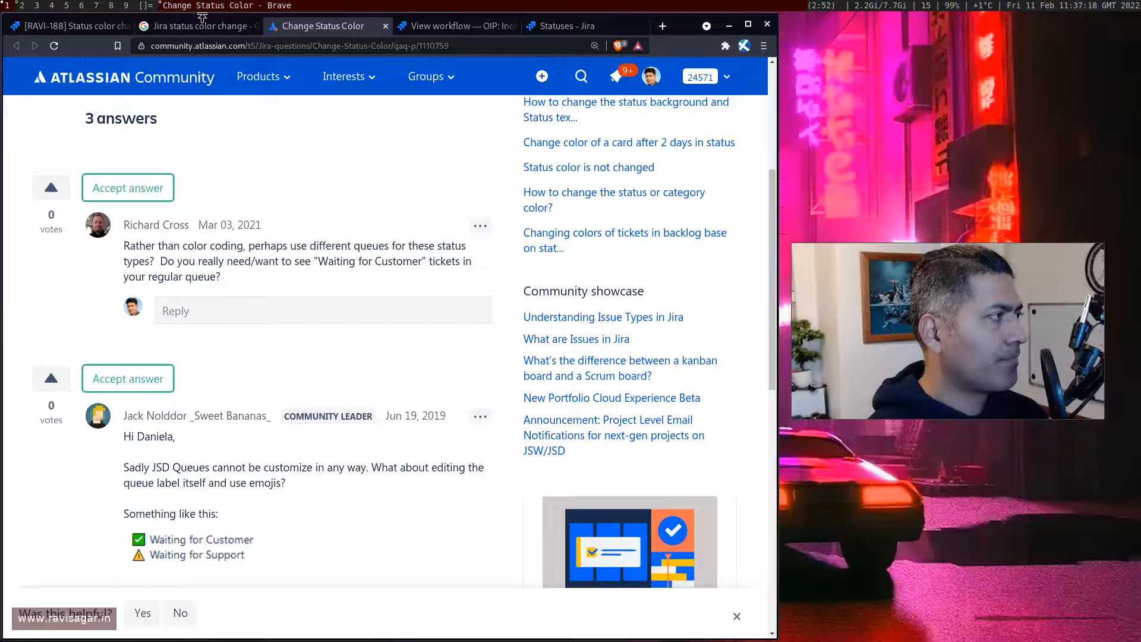
# Open the OIP Incident Management workflow view and zoom in on its status diagram.
pyautogui.scroll(3)
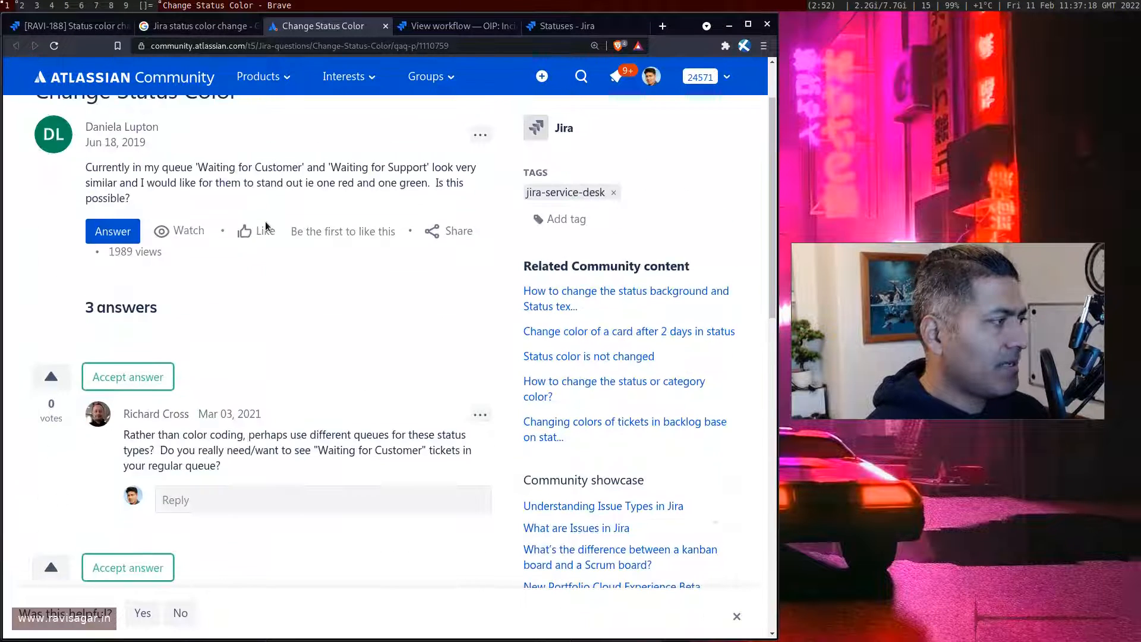
pyautogui.scroll(3)
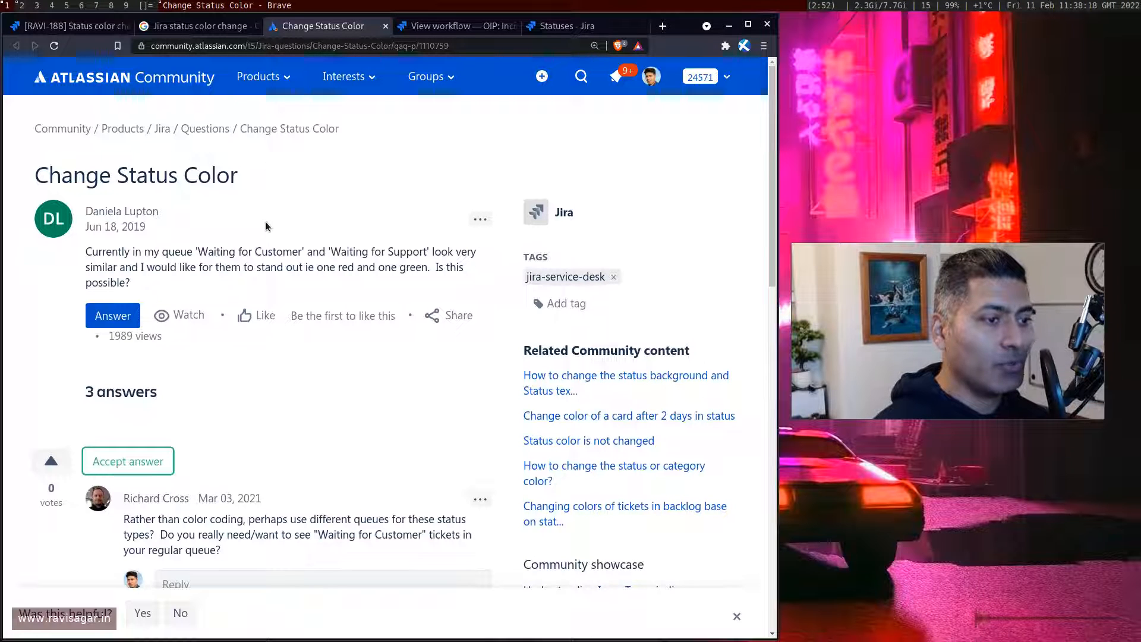
pyautogui.moveTo(218, 162)
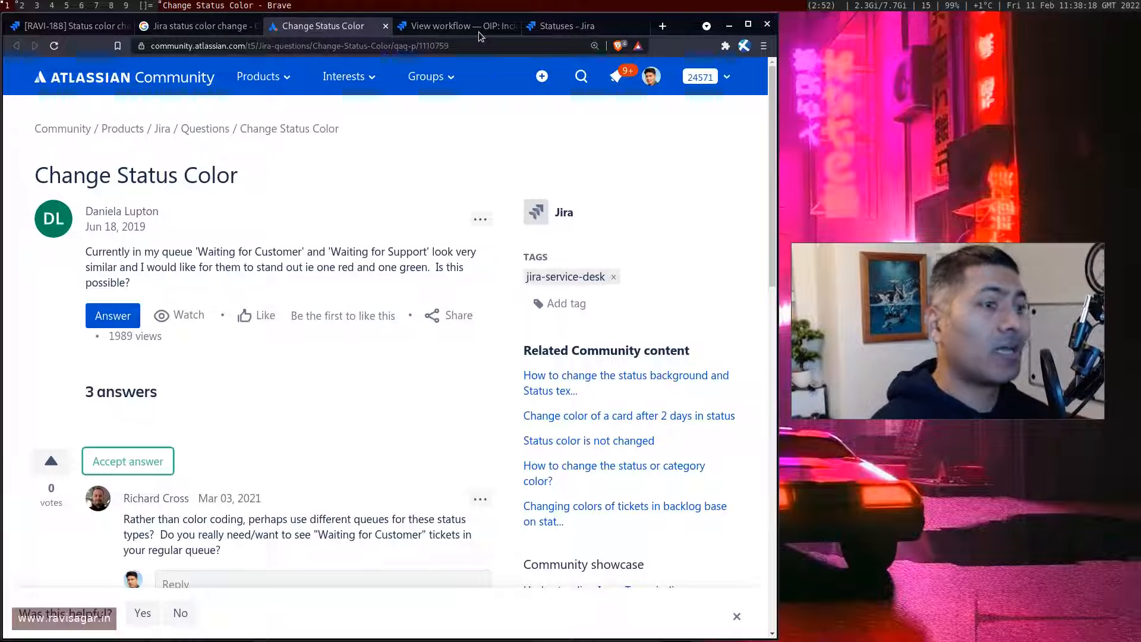
pyautogui.moveTo(455, 26)
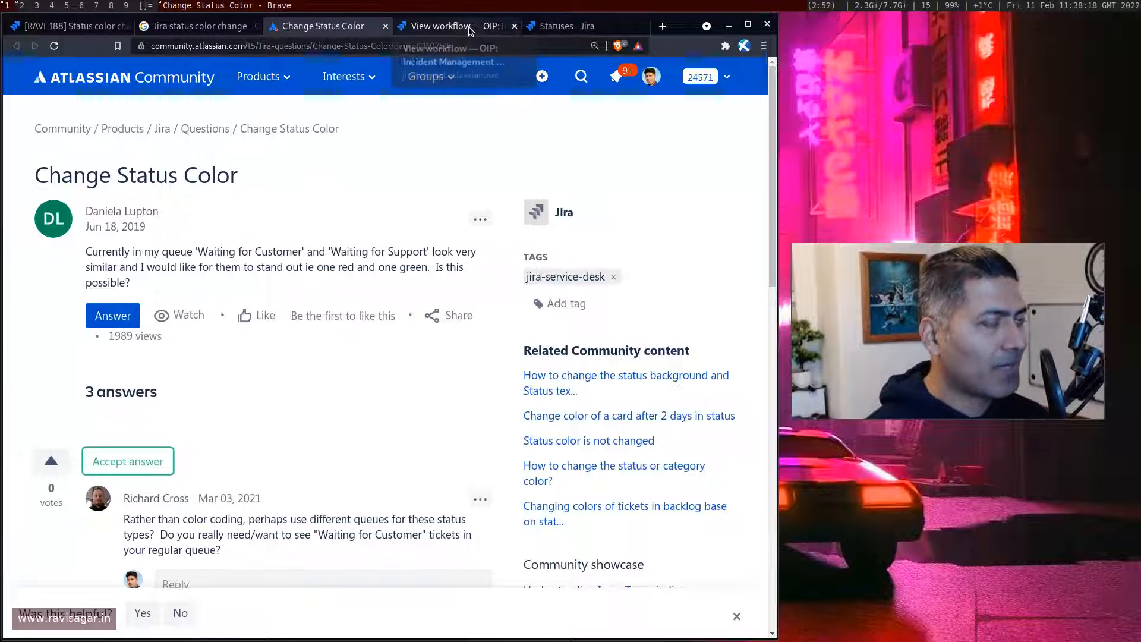
pyautogui.click(451, 26)
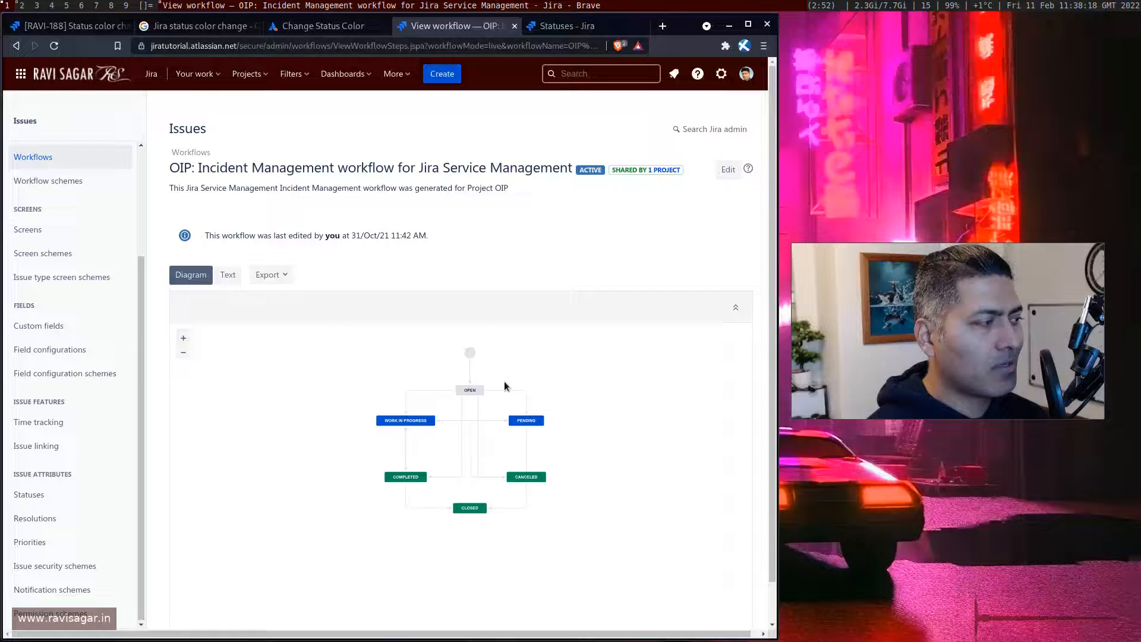
pyautogui.scroll(3)
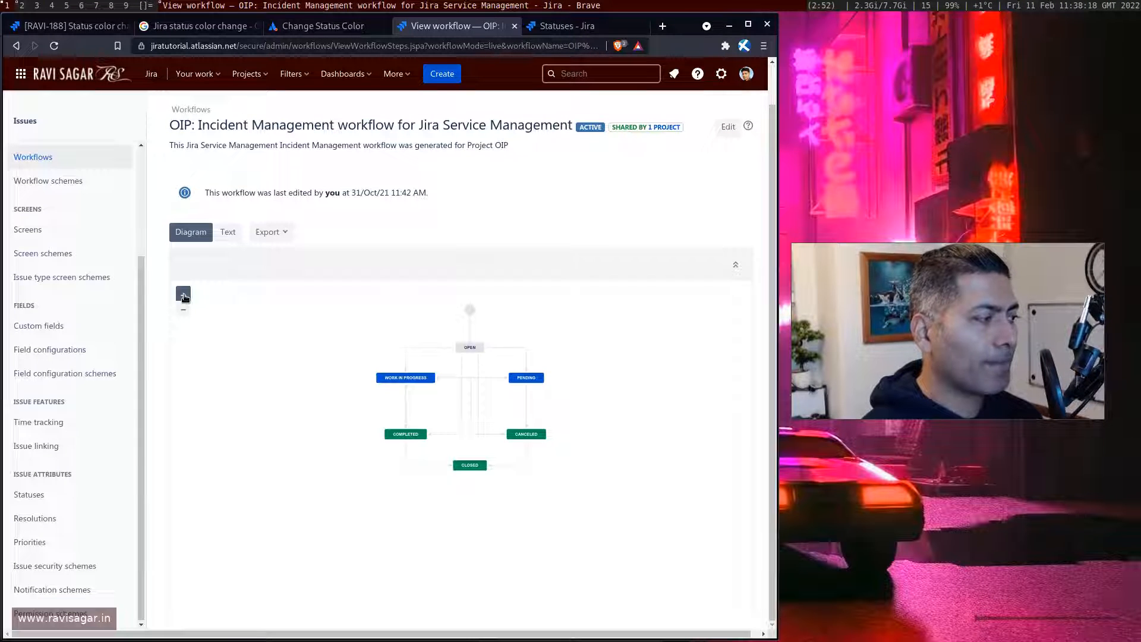
pyautogui.click(182, 295)
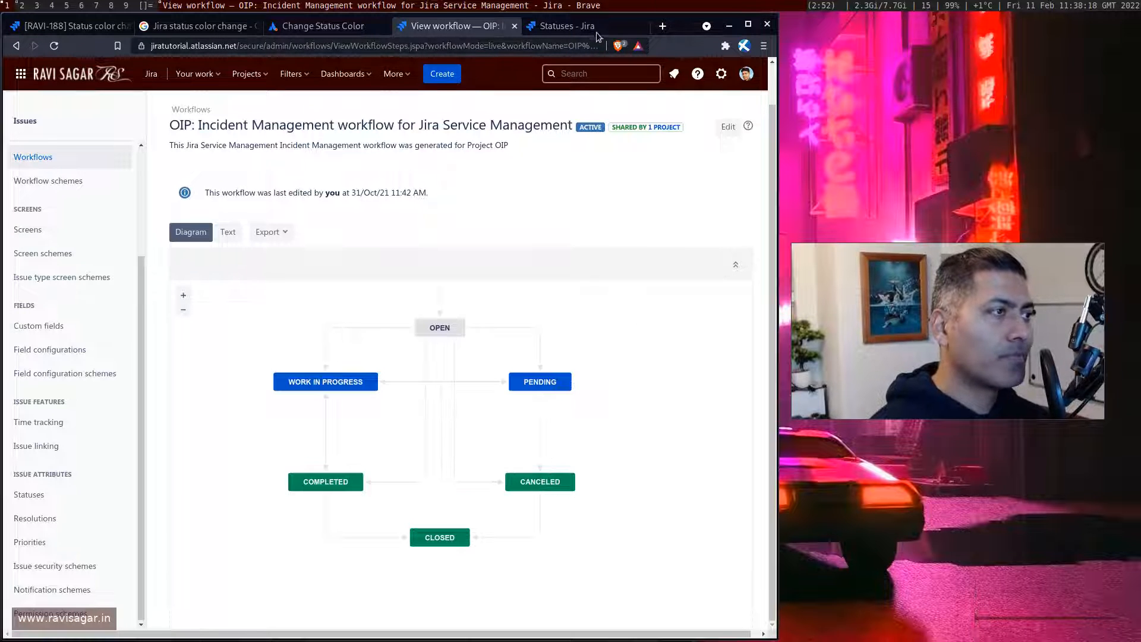
pyautogui.click(567, 26)
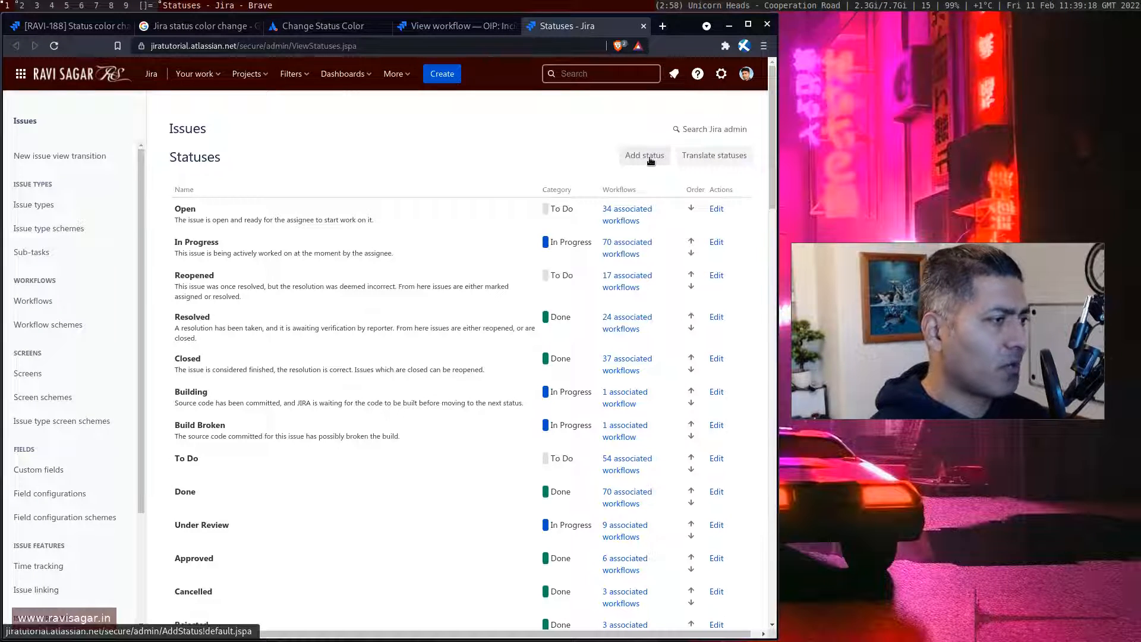
pyautogui.scroll(-3)
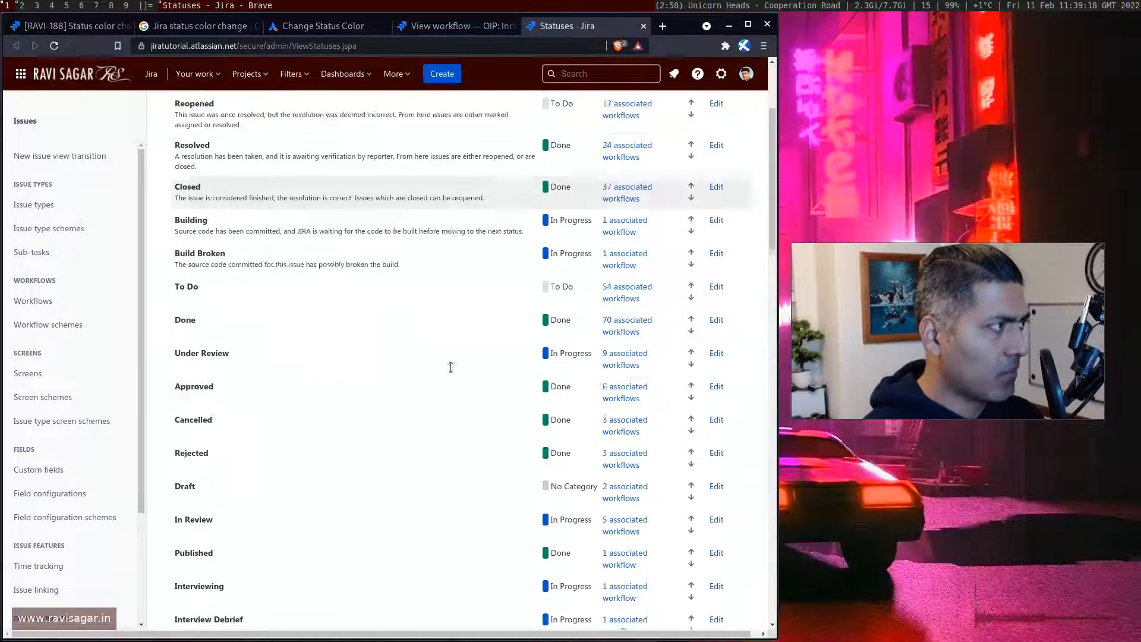
pyautogui.scroll(3)
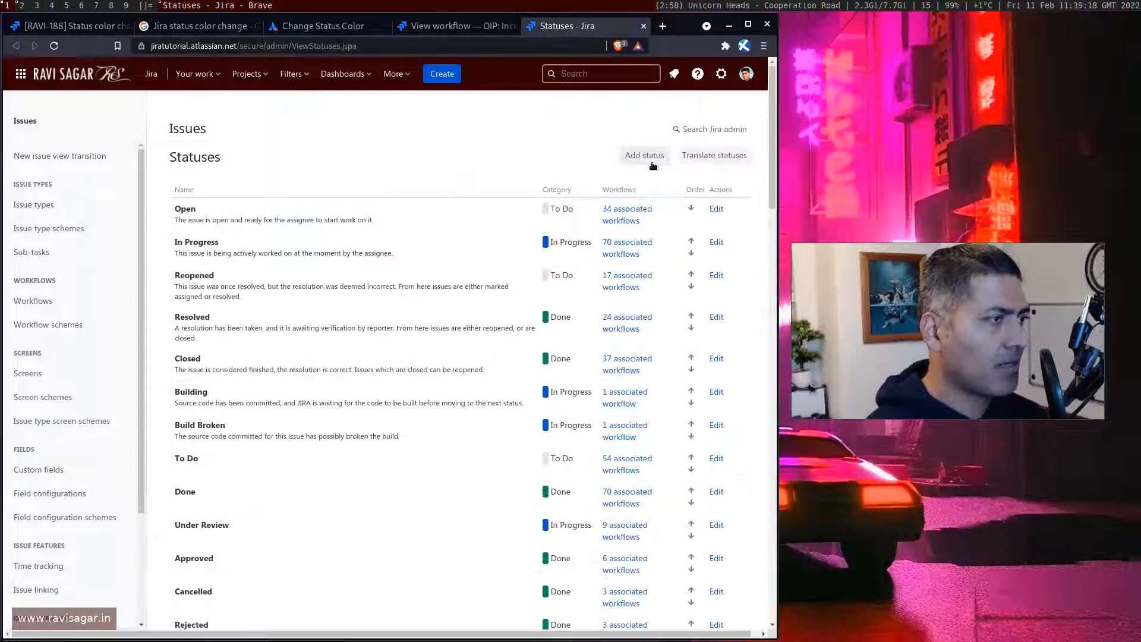
pyautogui.click(643, 155)
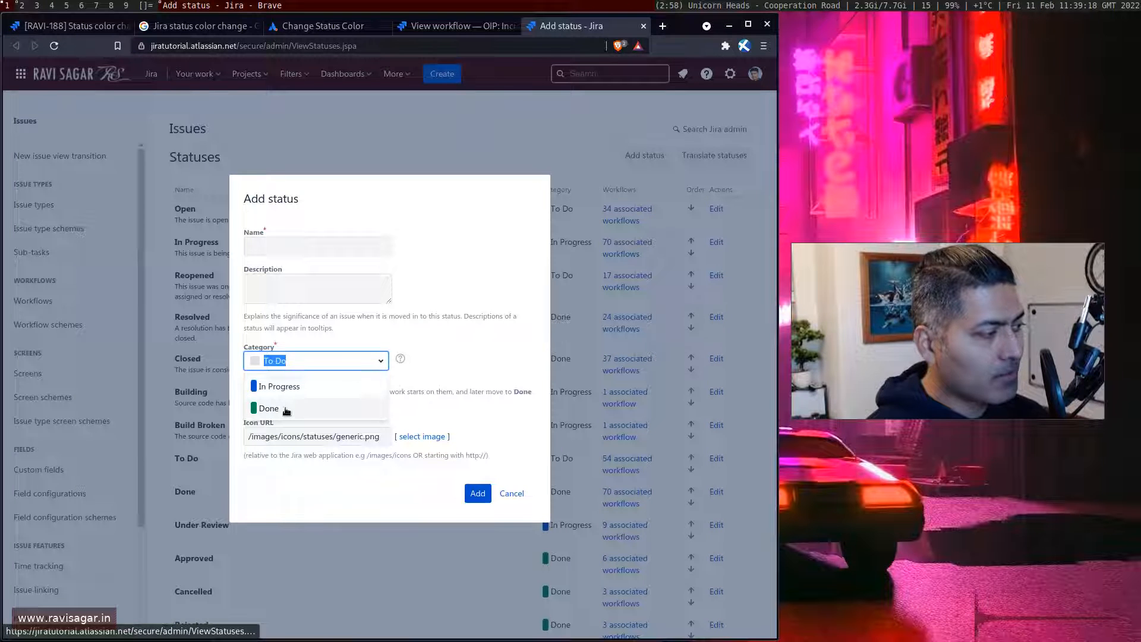
pyautogui.click(314, 360)
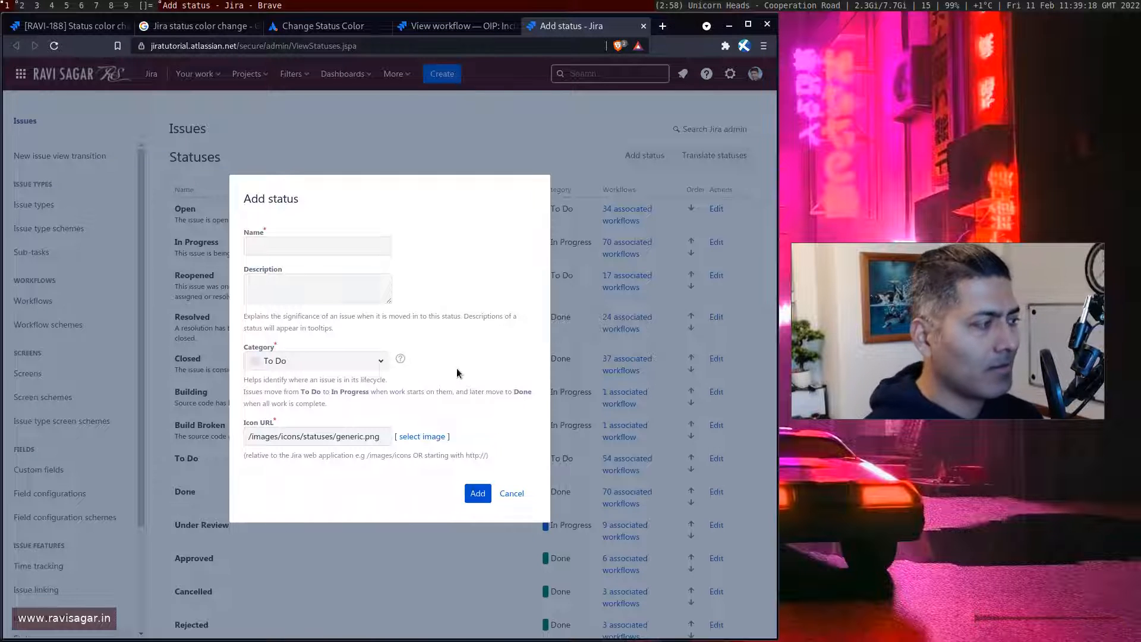
pyautogui.click(314, 360)
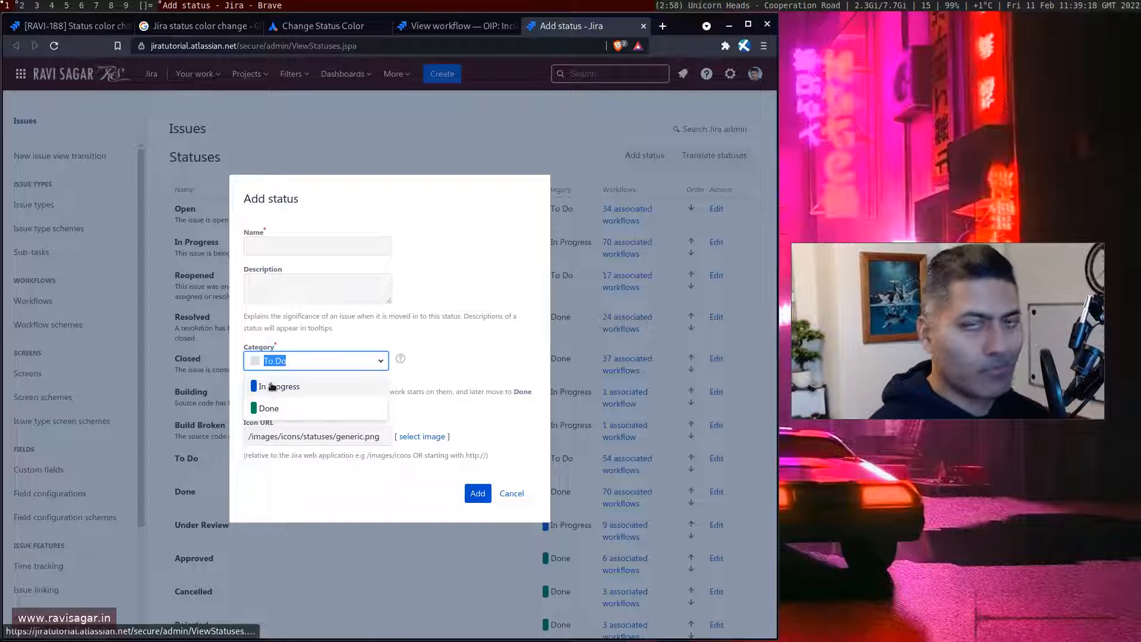
pyautogui.click(511, 492)
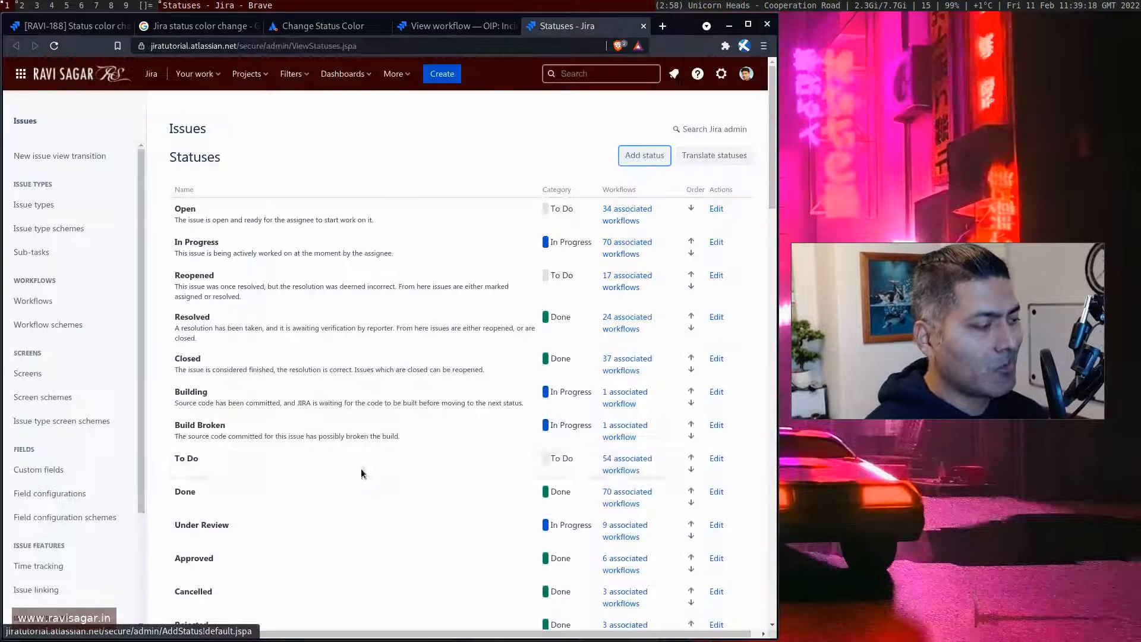
pyautogui.scroll(-3)
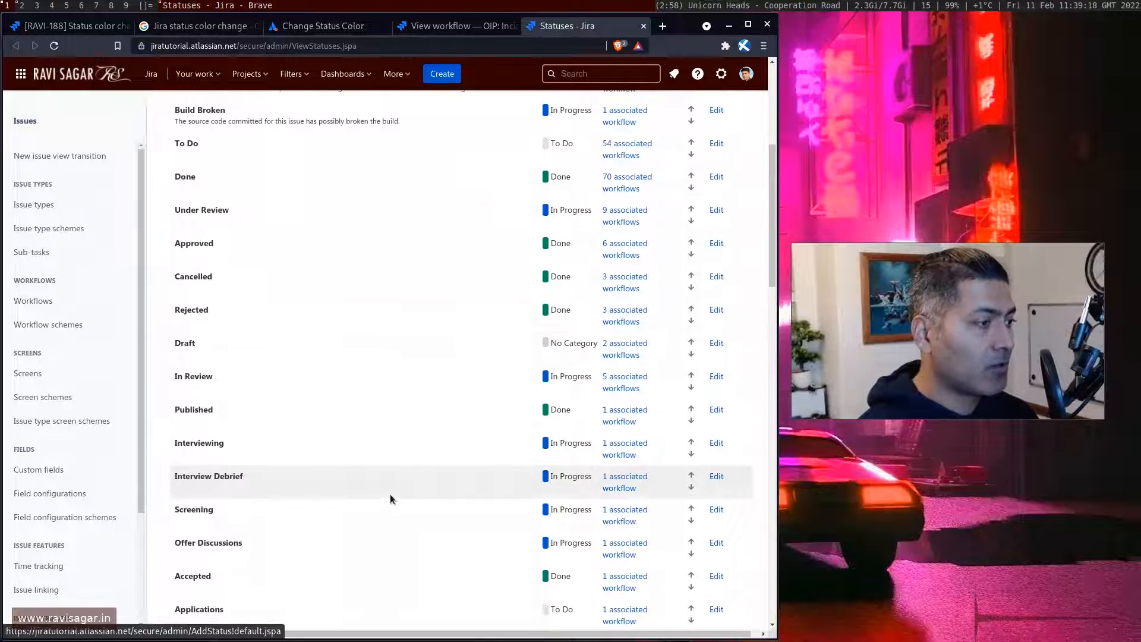
pyautogui.moveTo(541, 322)
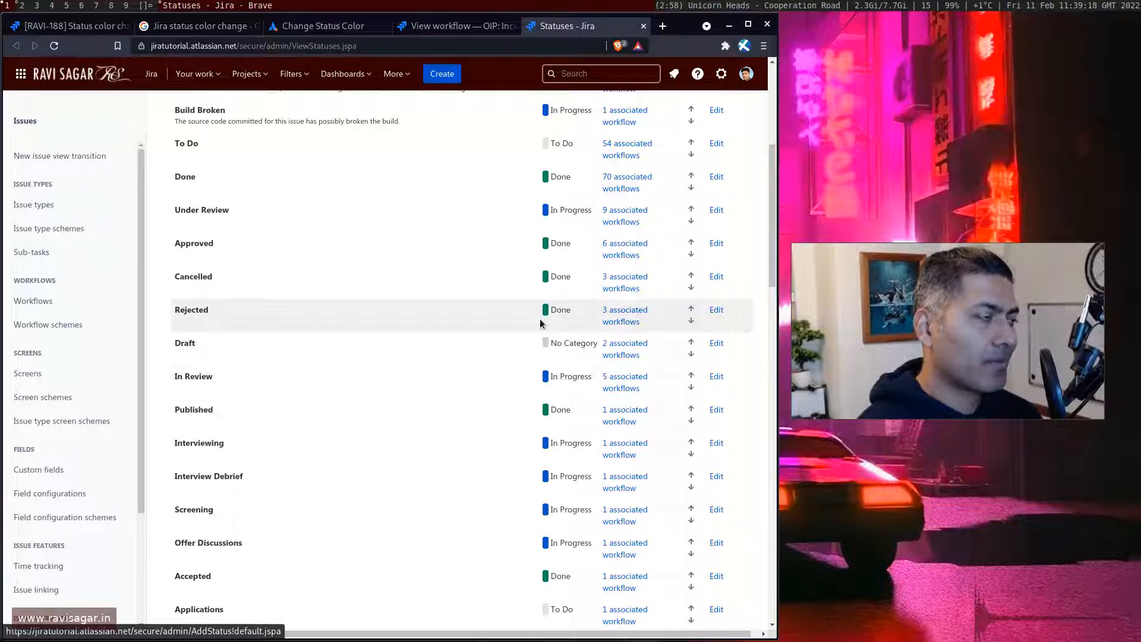
pyautogui.click(455, 25)
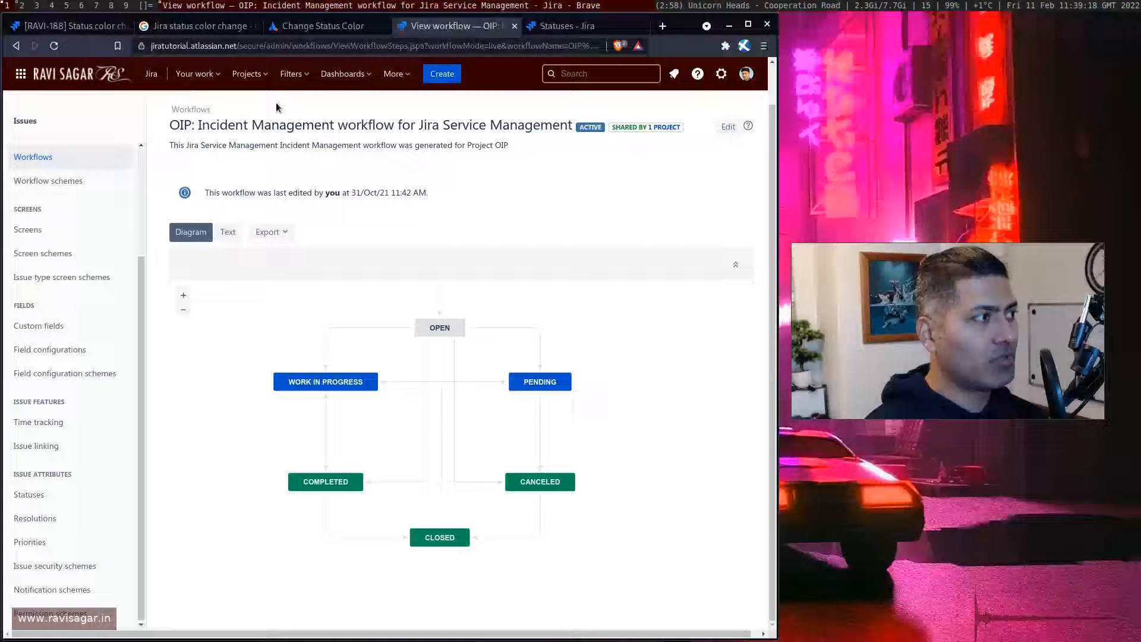
# Open the Track Progress dashboard and put it into edit mode.
pyautogui.click(342, 74)
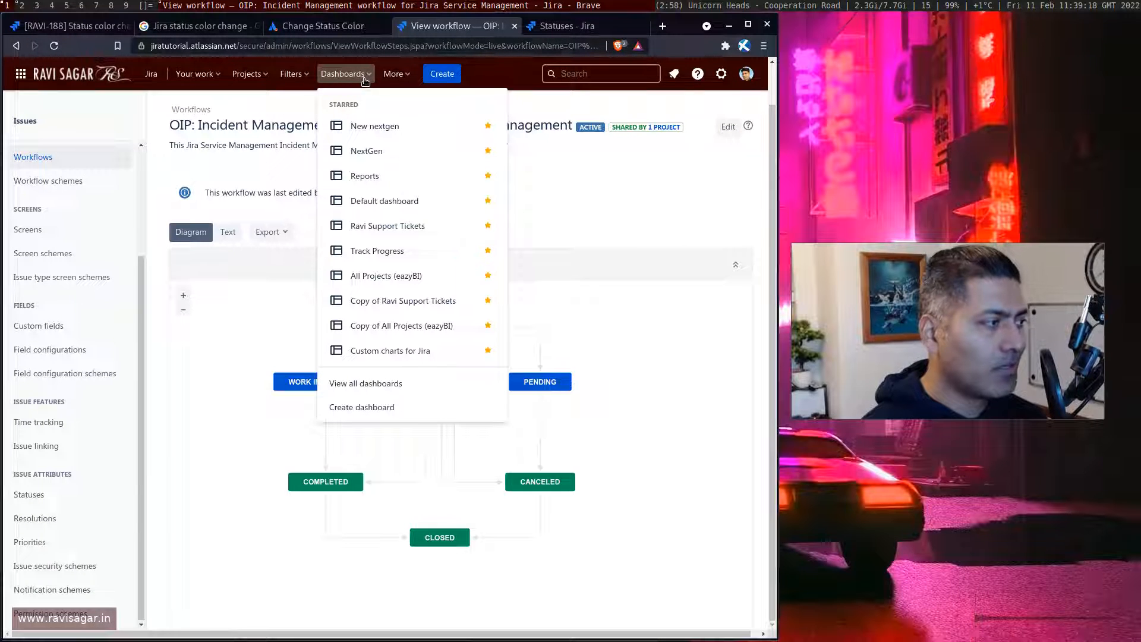
pyautogui.click(385, 201)
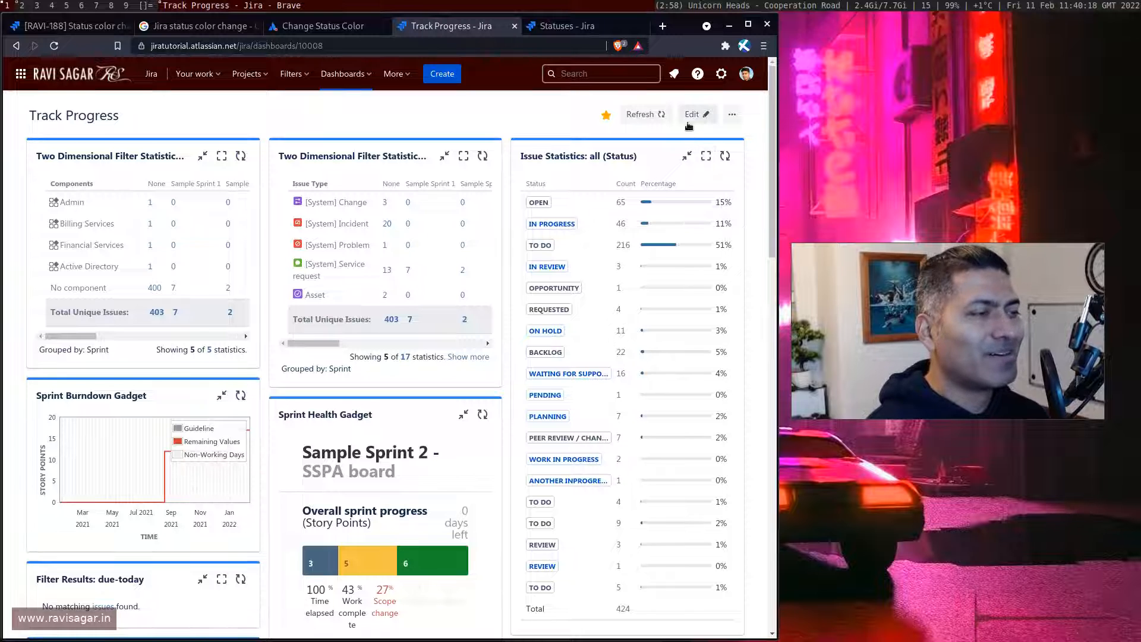
pyautogui.click(691, 114)
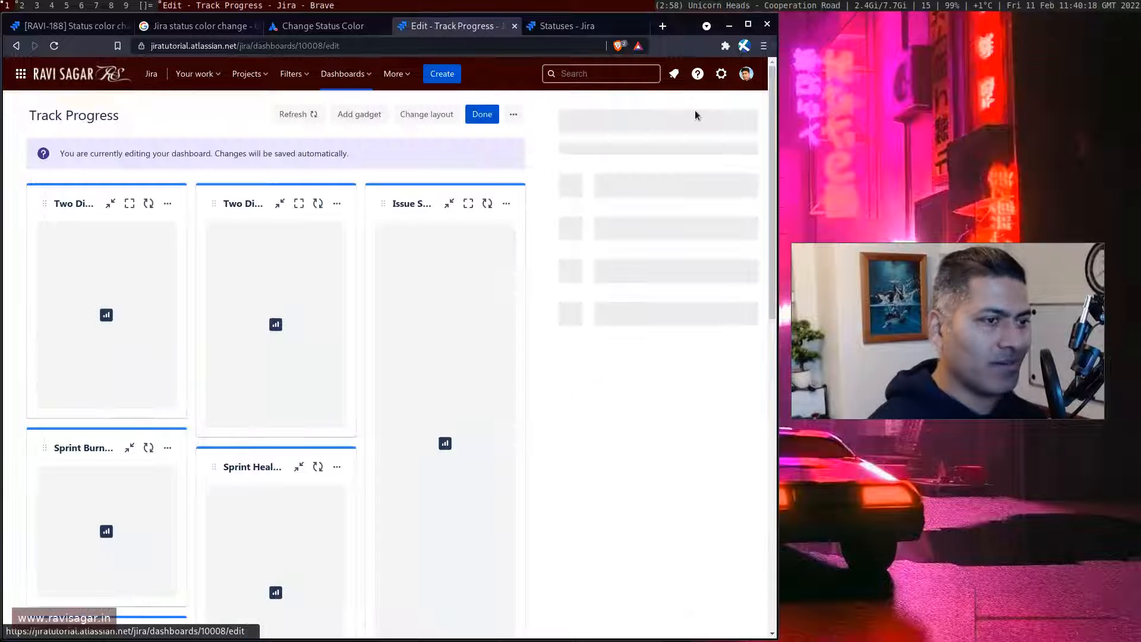
# Browse the Add a Gadget catalogue, close it, and focus the Jira search box.
pyautogui.click(359, 113)
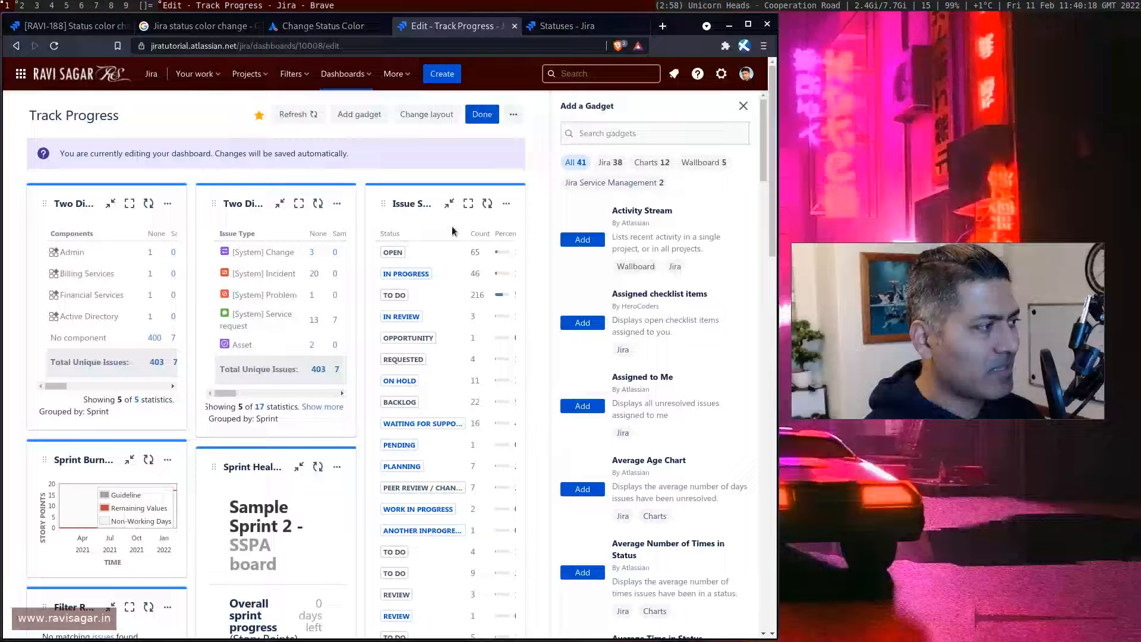
pyautogui.click(337, 203)
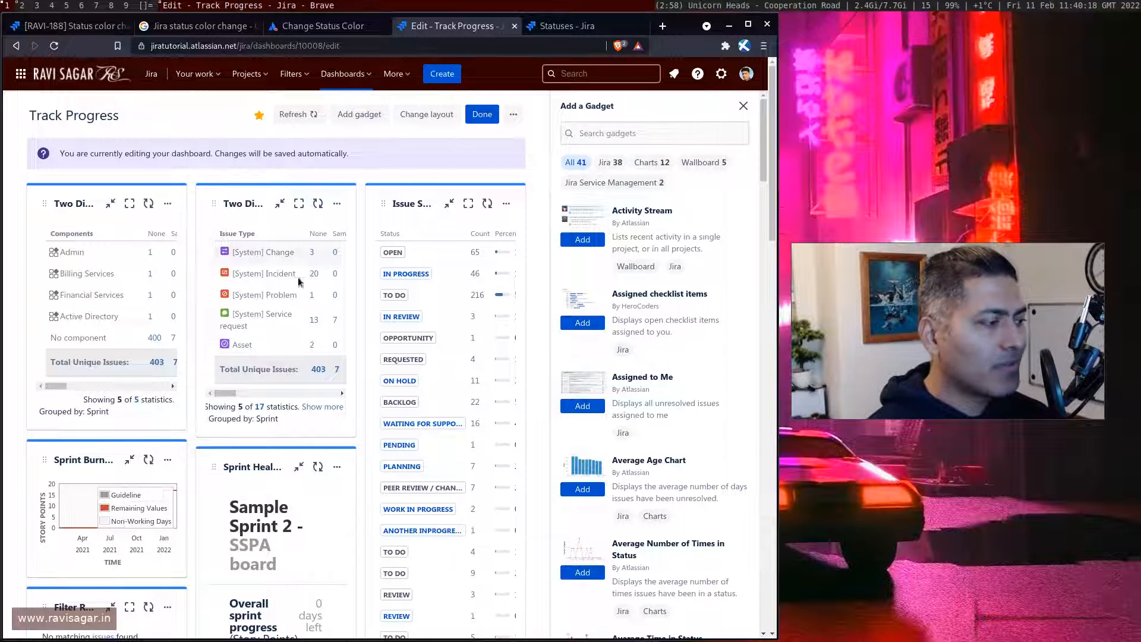
pyautogui.scroll(-3)
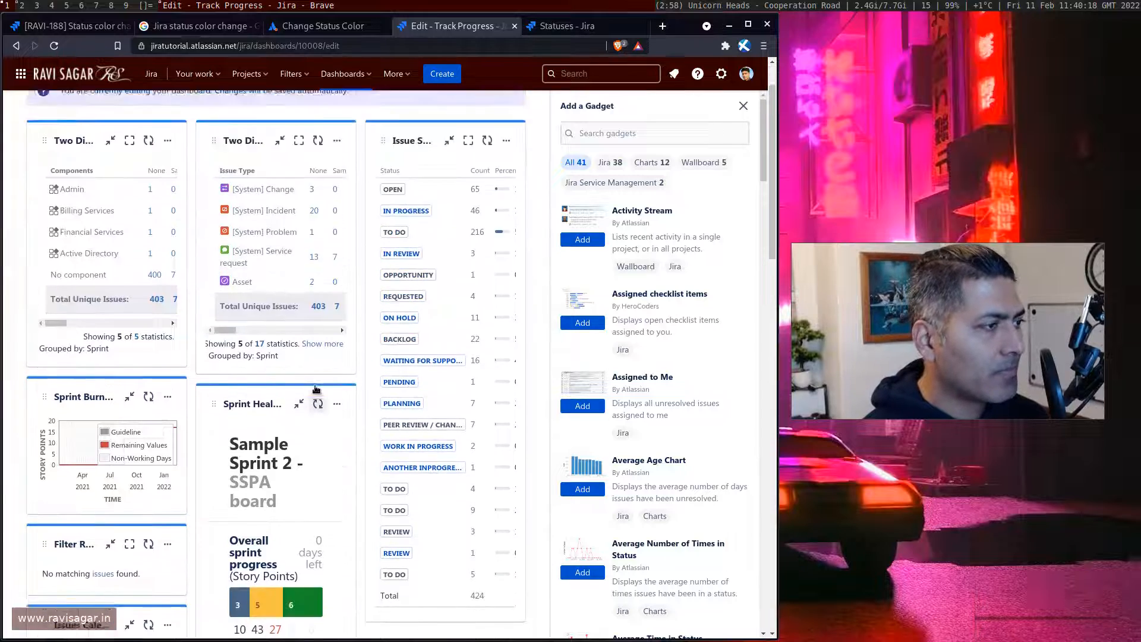
pyautogui.click(743, 106)
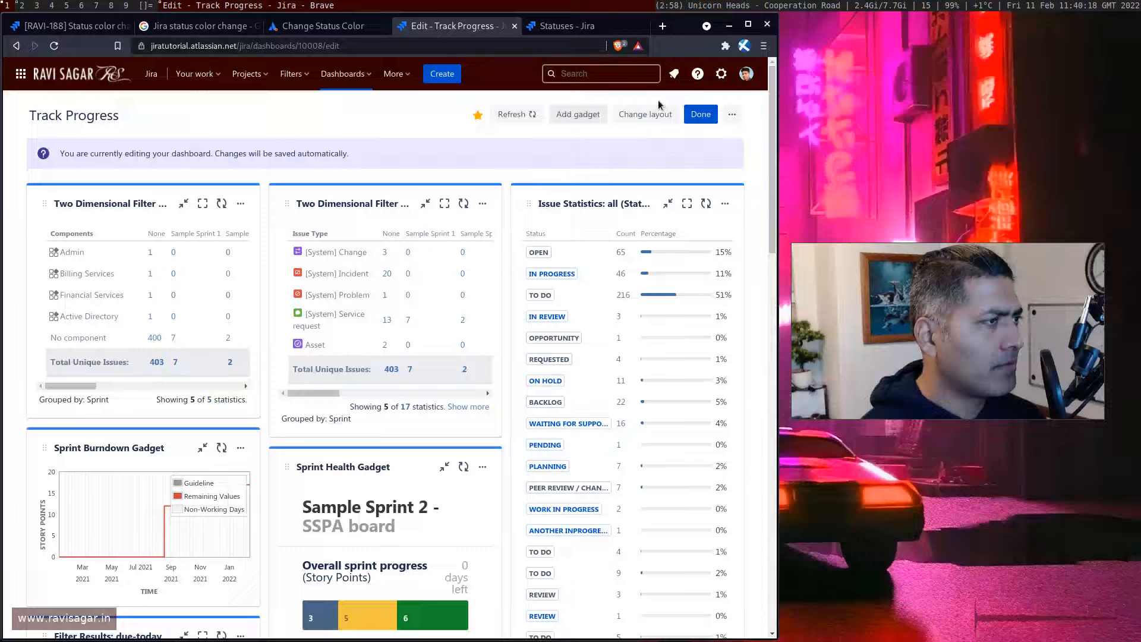
pyautogui.click(600, 72)
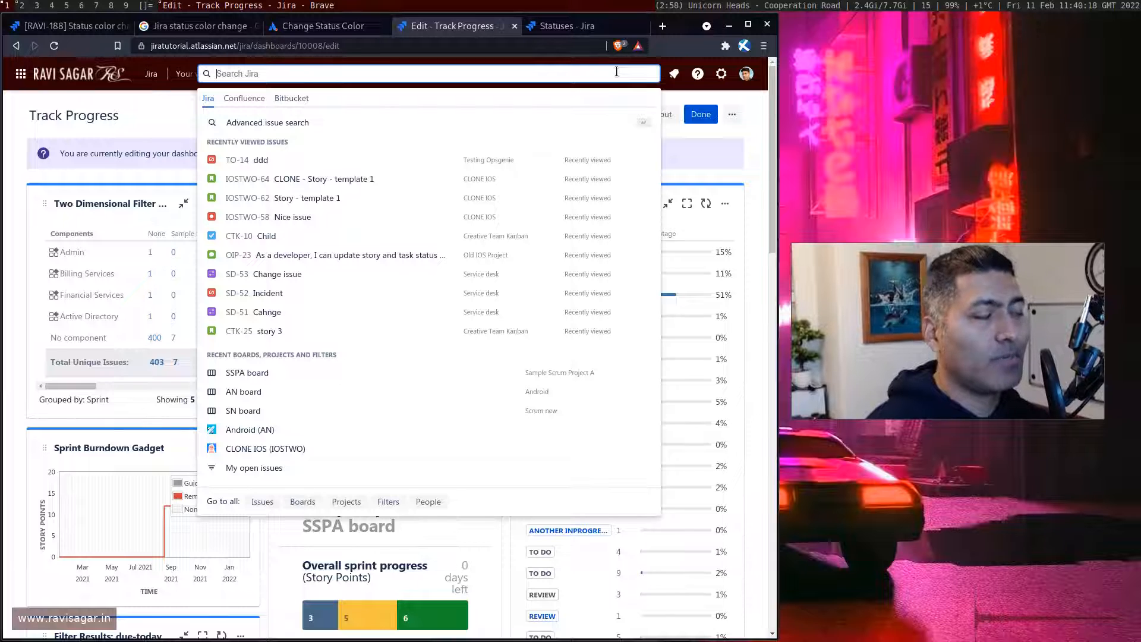
pyautogui.moveTo(253, 467)
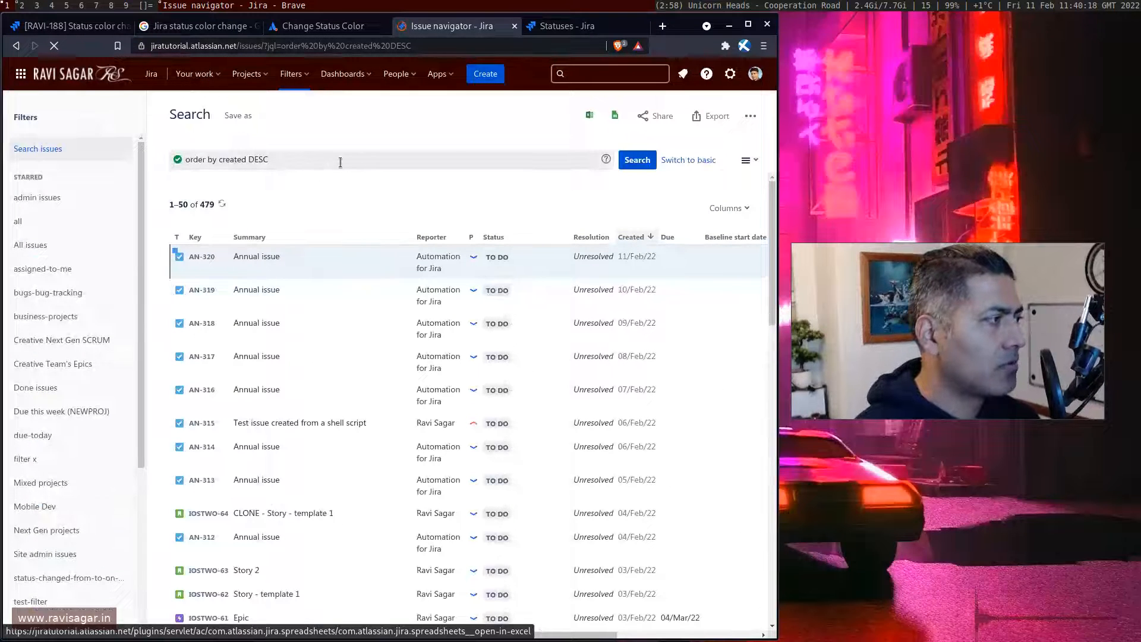
# Search for issues with status = "On Hold" and save the search as the on-hold filter.
pyautogui.write('status =')
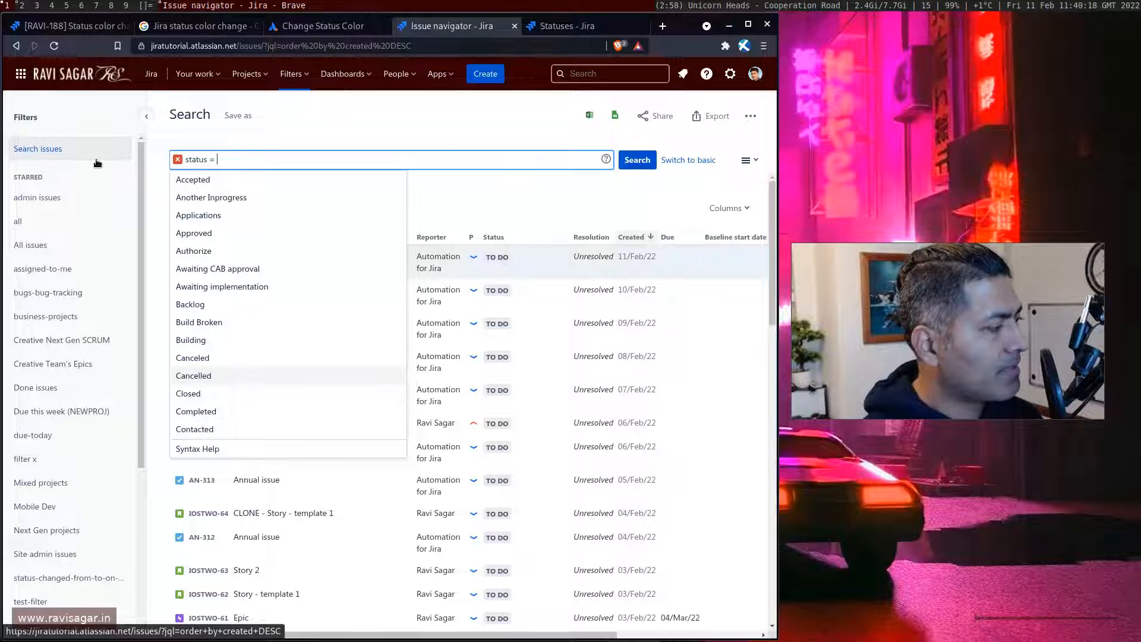
pyautogui.click(194, 376)
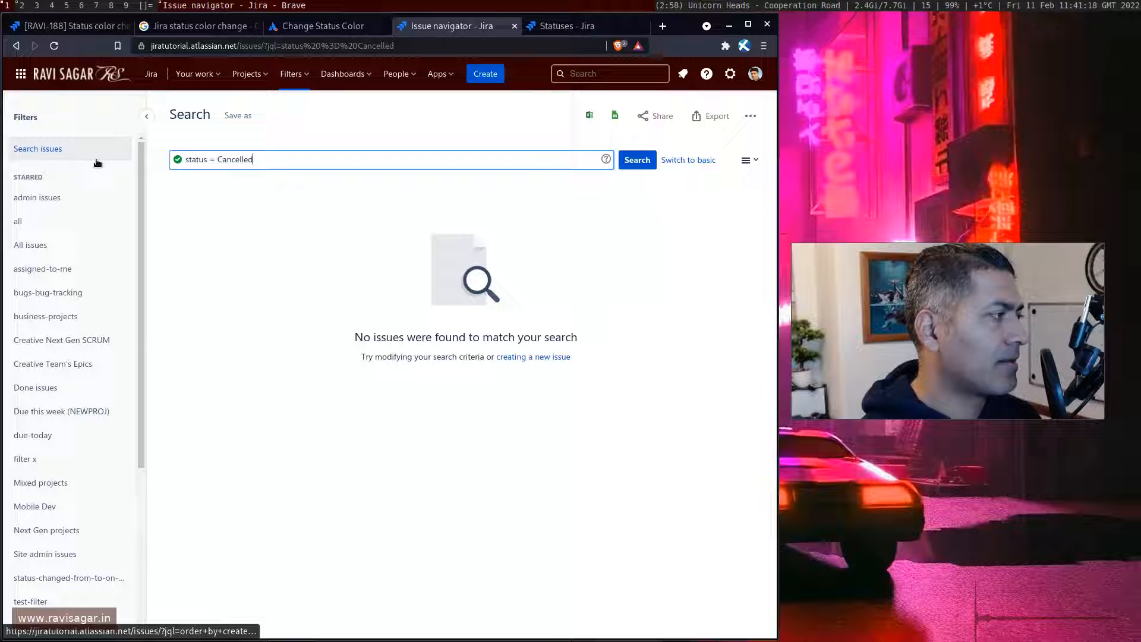
pyautogui.write('on h')
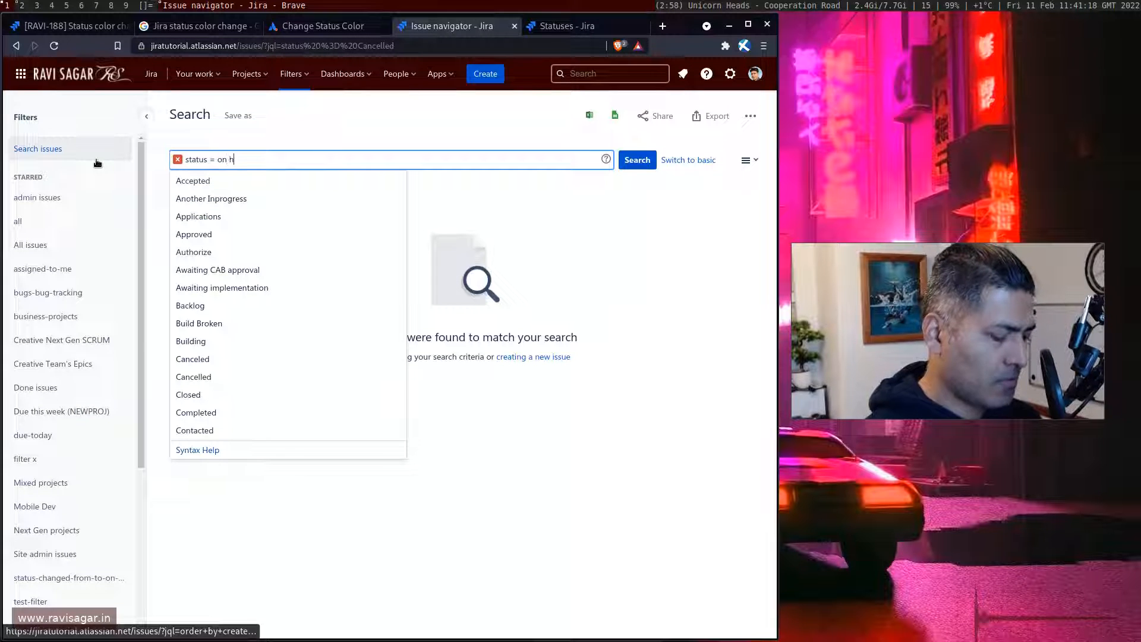
pyautogui.write('old')
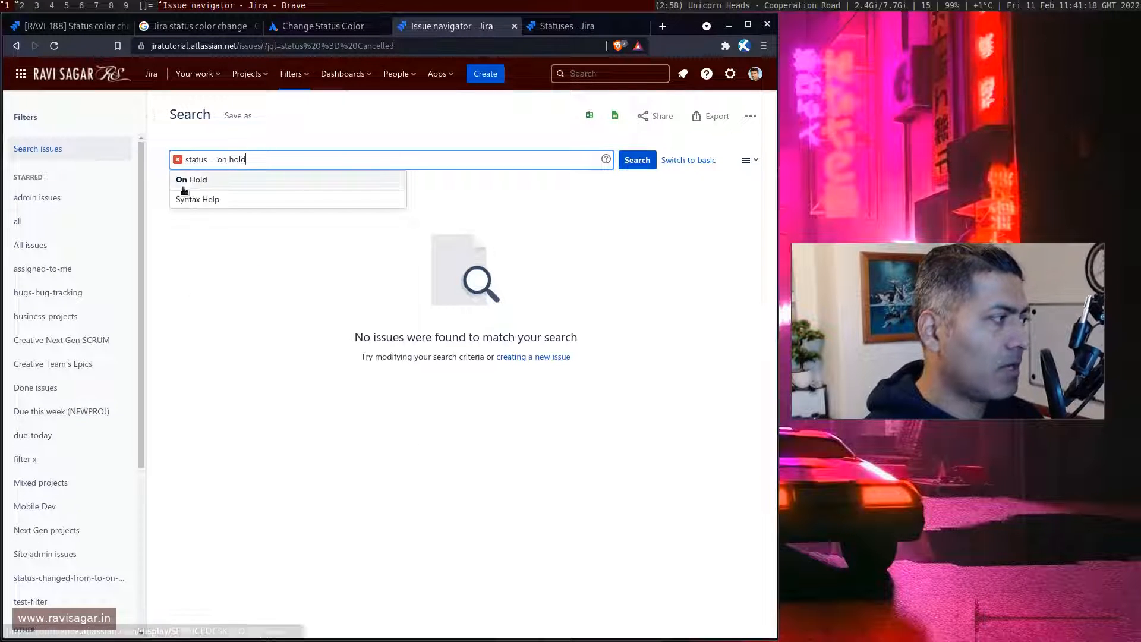
pyautogui.click(192, 180)
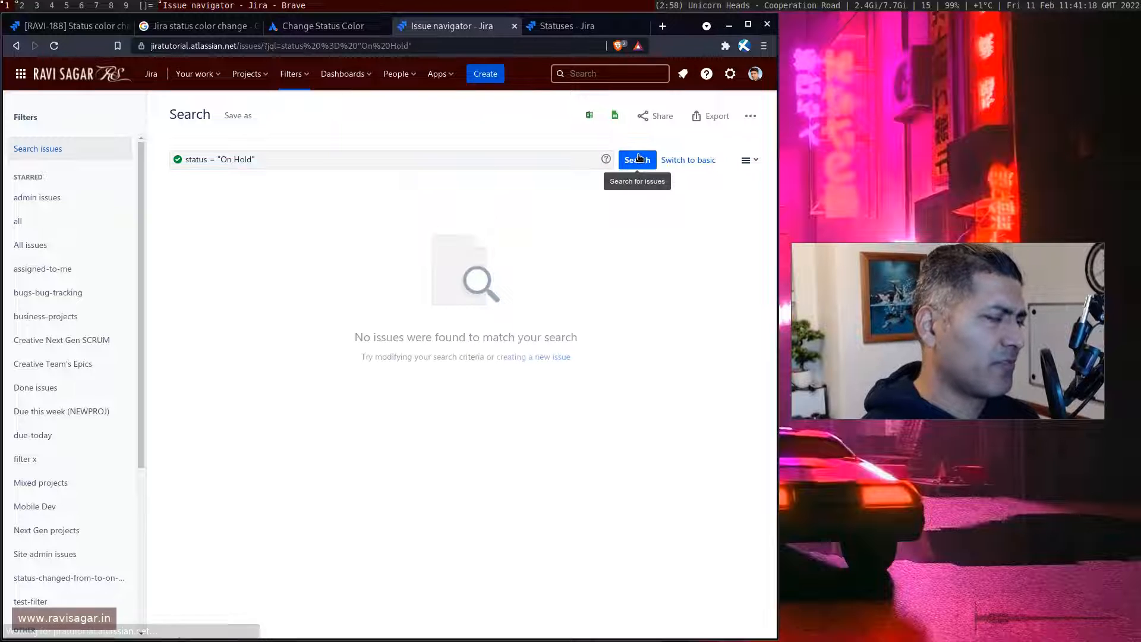
pyautogui.click(636, 160)
pyautogui.write('on')
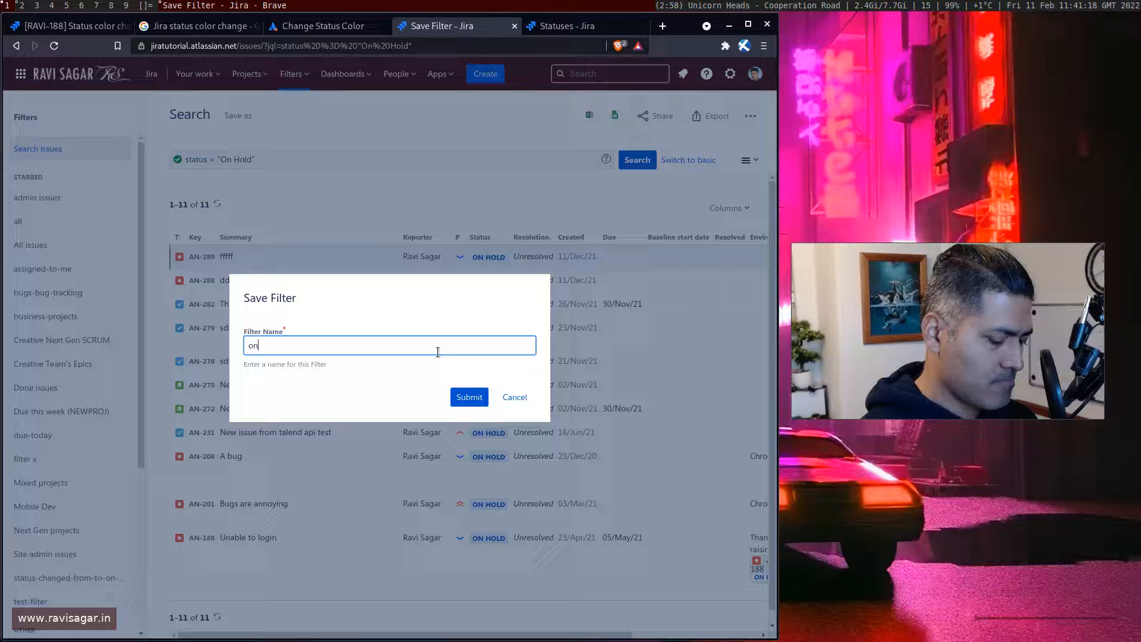
pyautogui.click(469, 396)
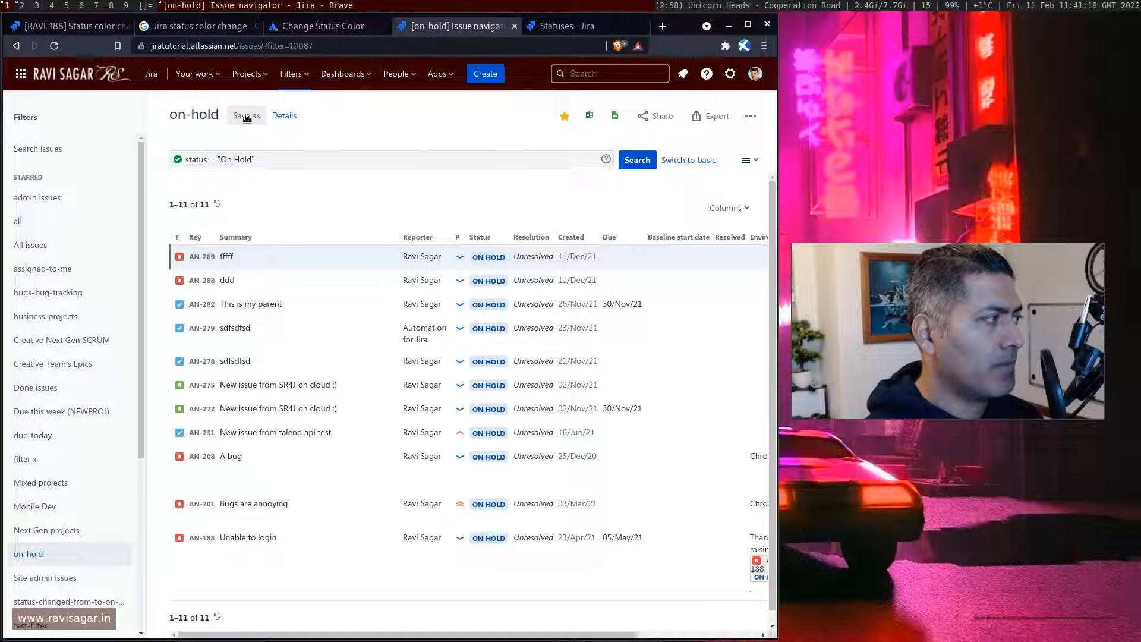
# Replace the query with status = "To Do" and run the search.
pyautogui.click(37, 148)
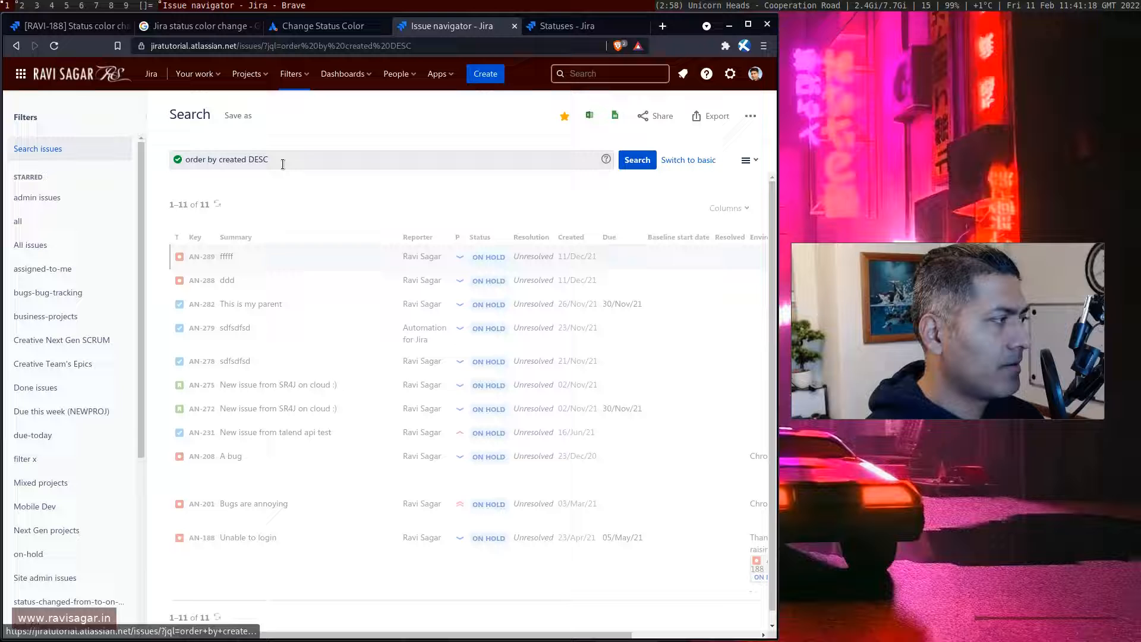
pyautogui.click(635, 159)
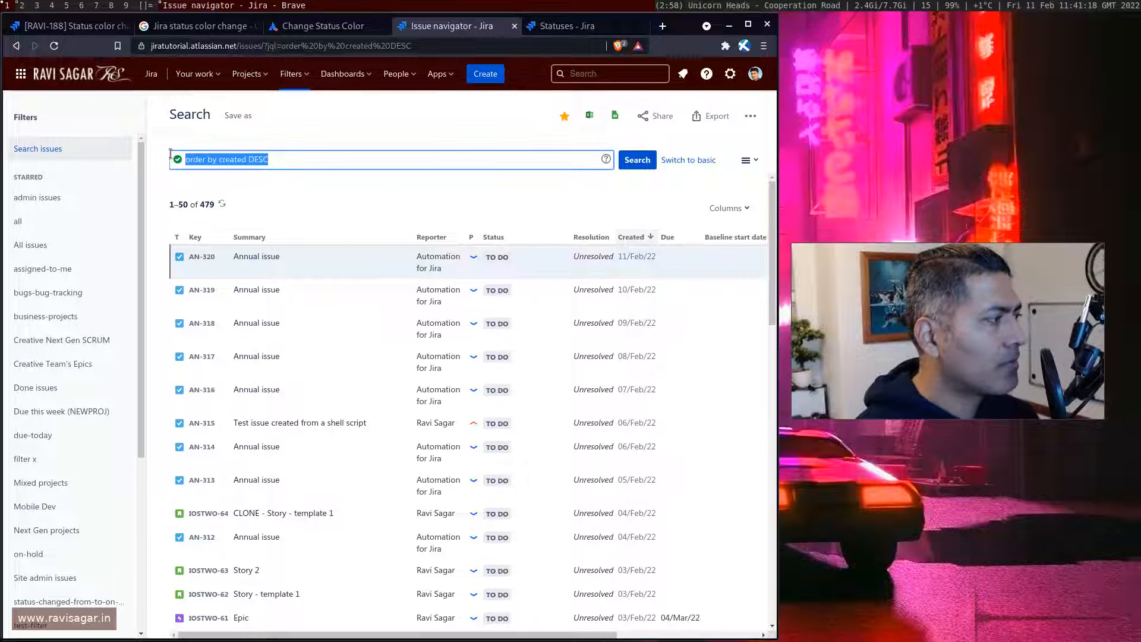
pyautogui.write('status =')
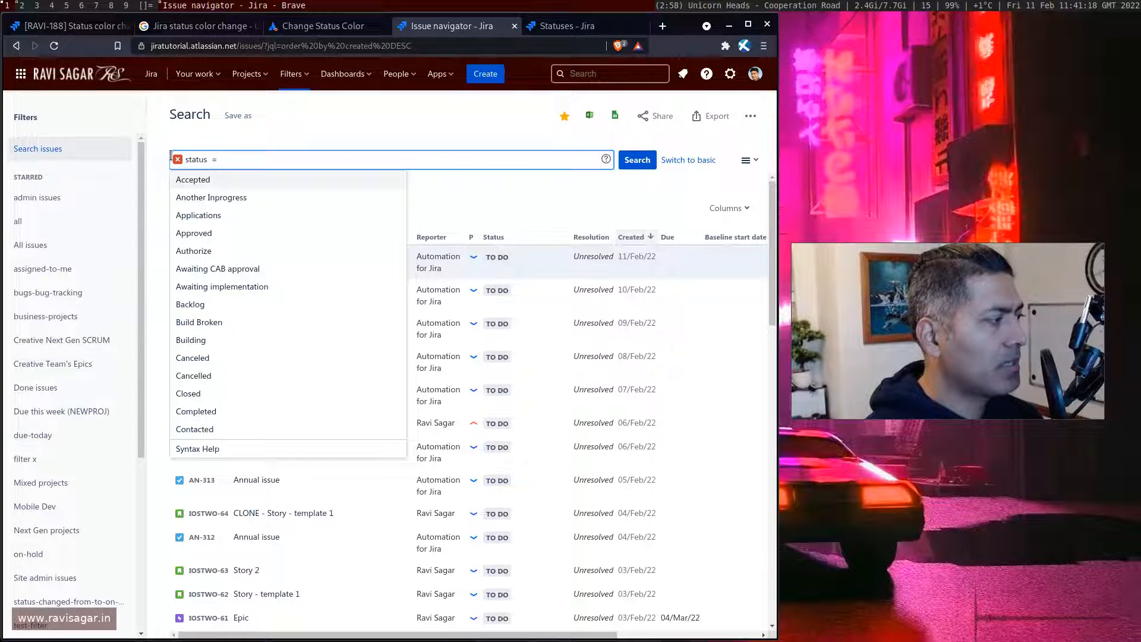
pyautogui.write('to')
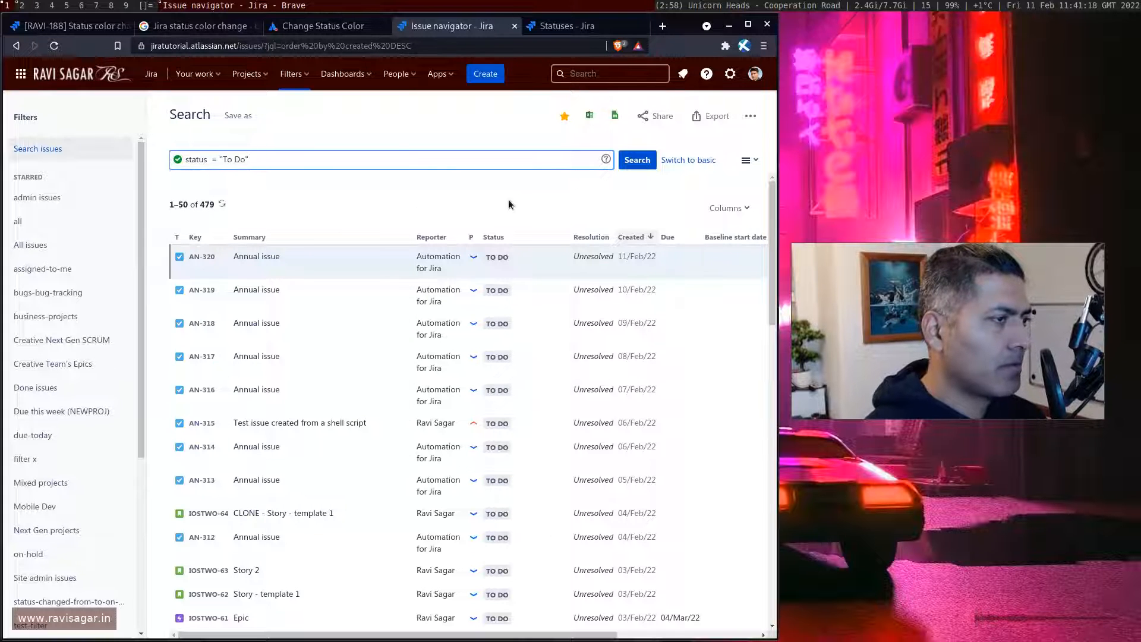
pyautogui.click(636, 159)
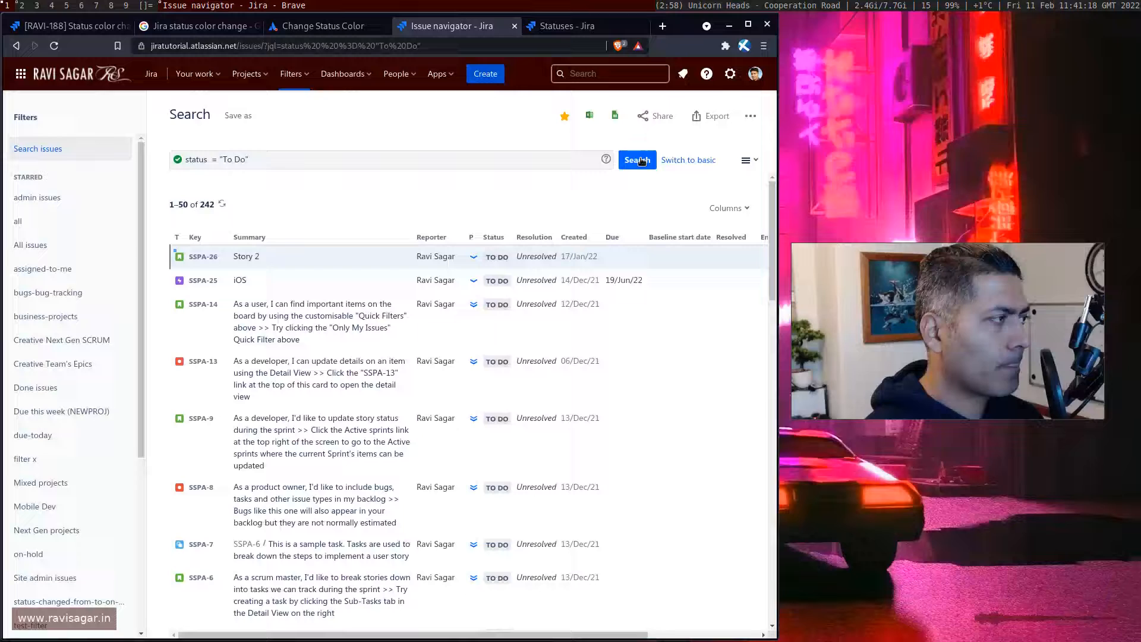
# Save the To Do search as a filter named 'to-do'.
pyautogui.click(237, 115)
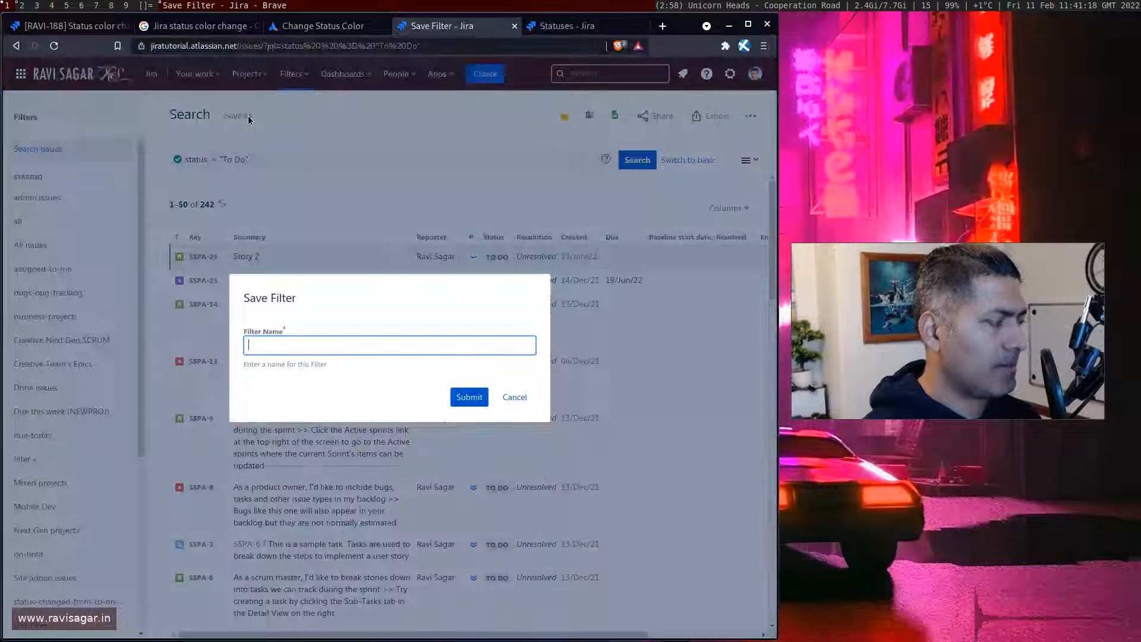
pyautogui.write('to-do')
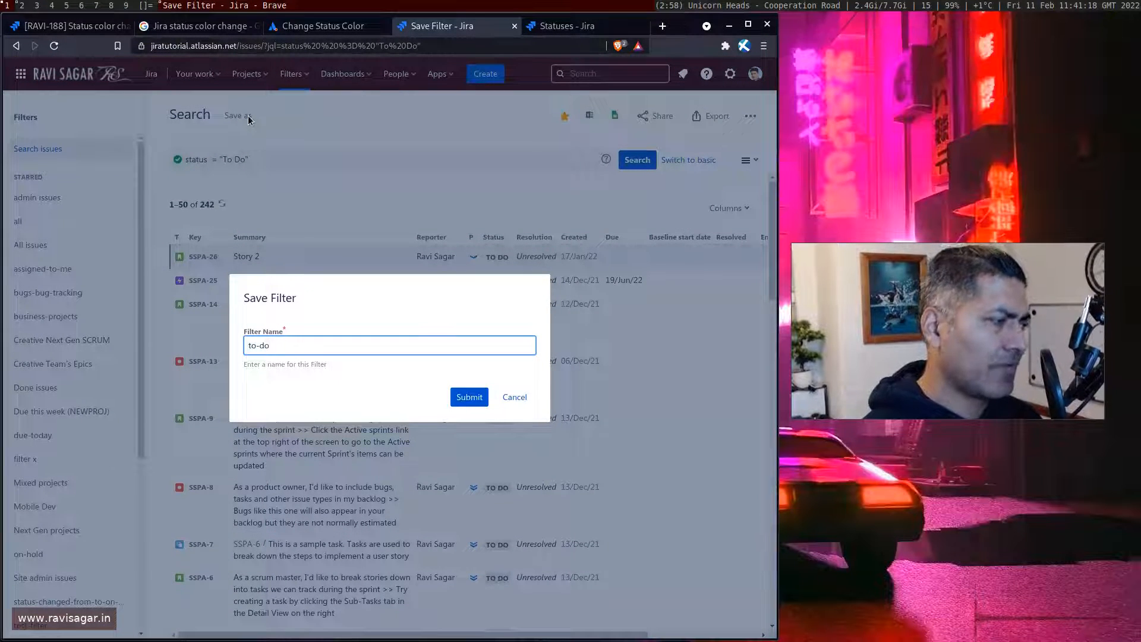
pyautogui.click(469, 396)
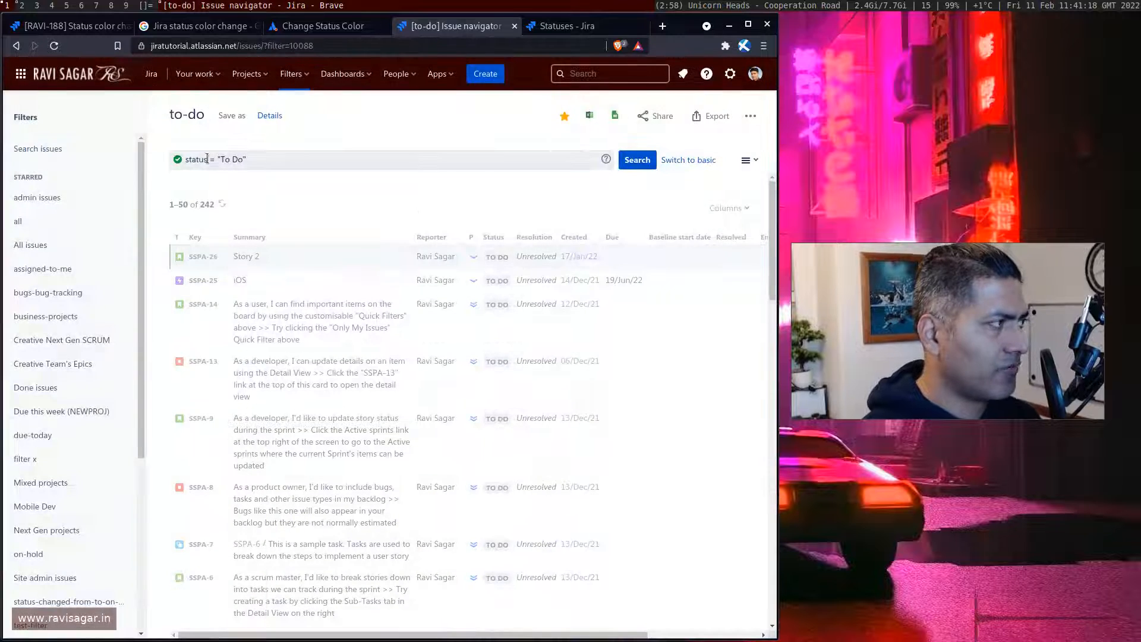
pyautogui.click(343, 74)
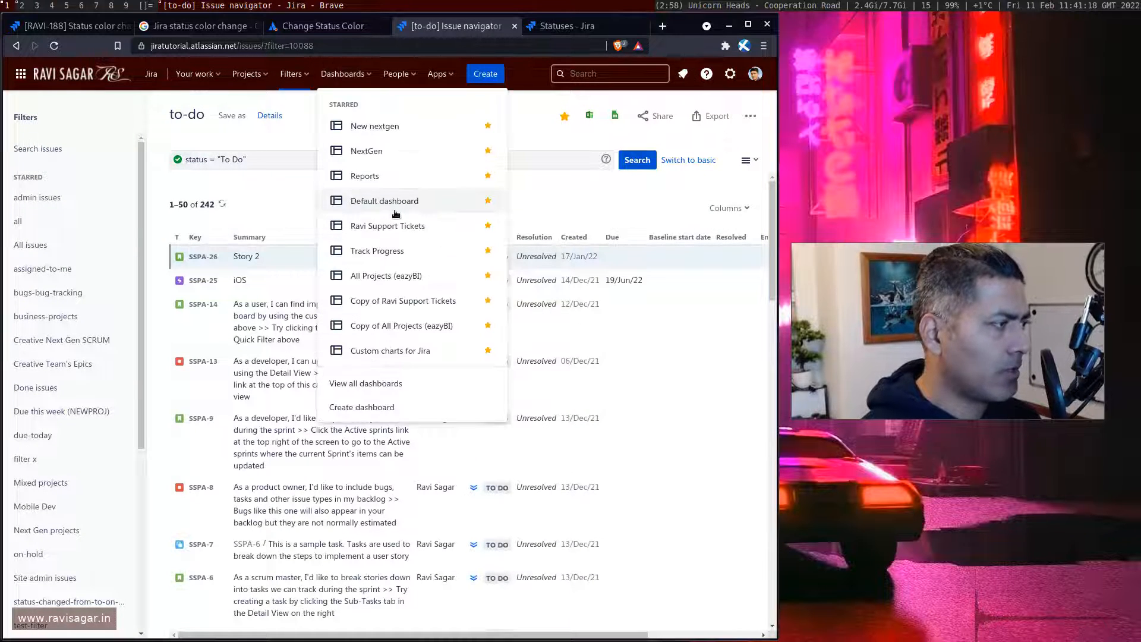
# On the Track Progress dashboard in edit mode, find 'filter' and add Filter Results.
pyautogui.click(385, 200)
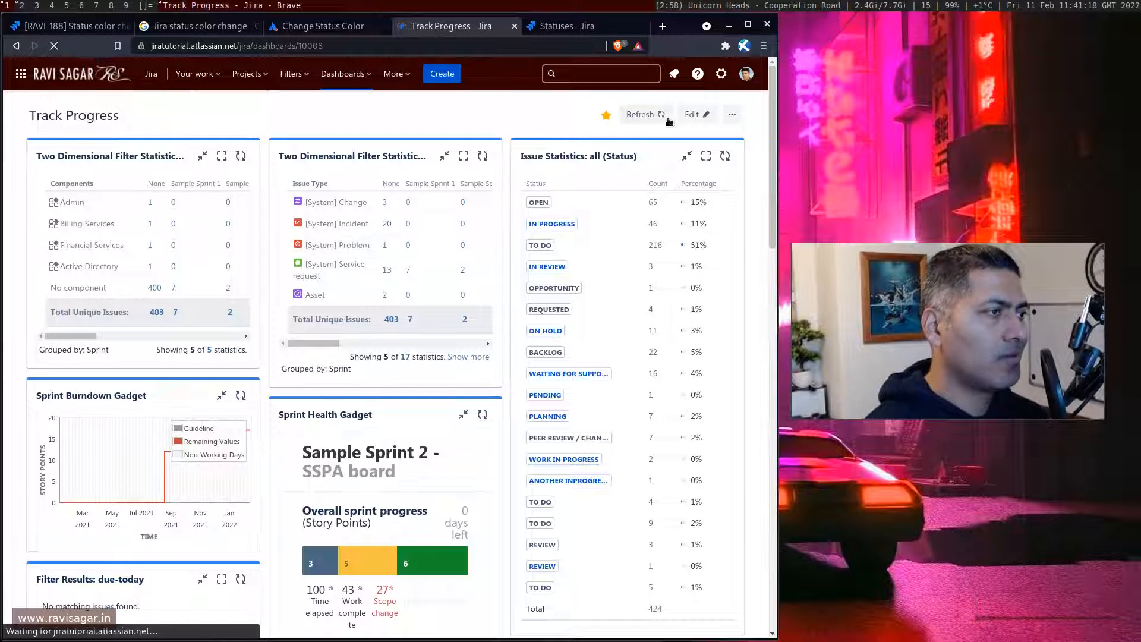
pyautogui.click(690, 114)
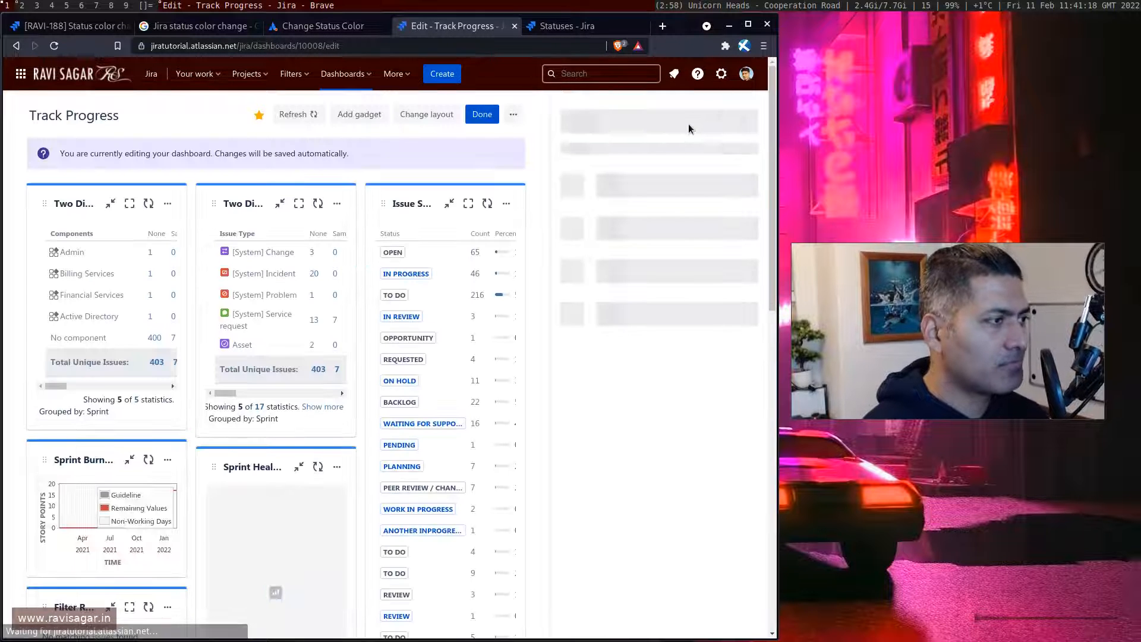
pyautogui.click(358, 114)
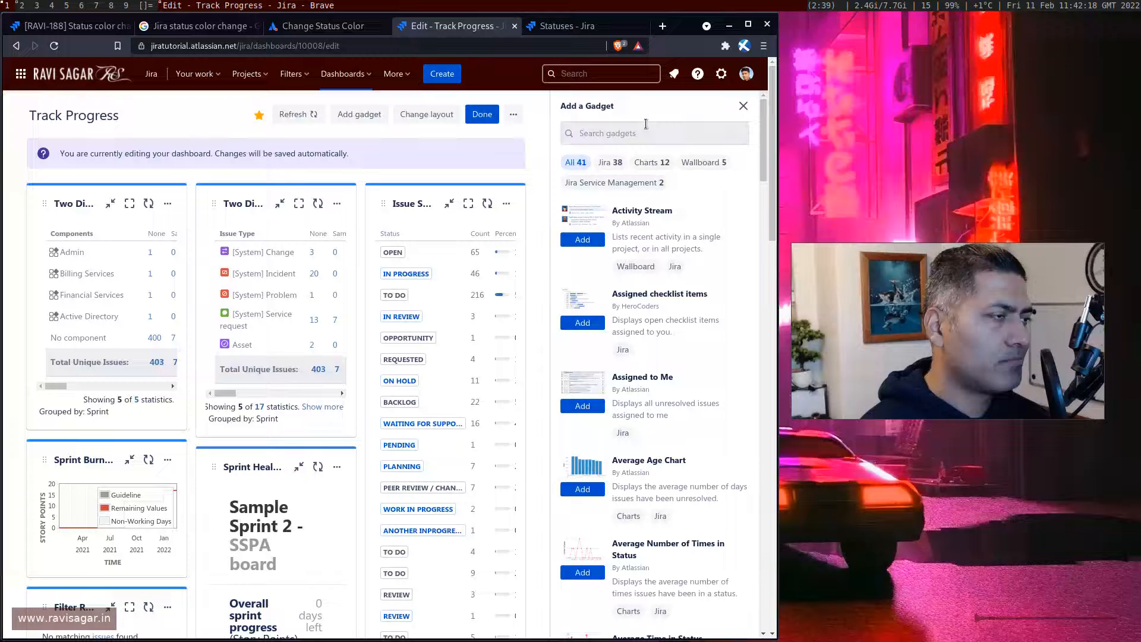
pyautogui.click(652, 132)
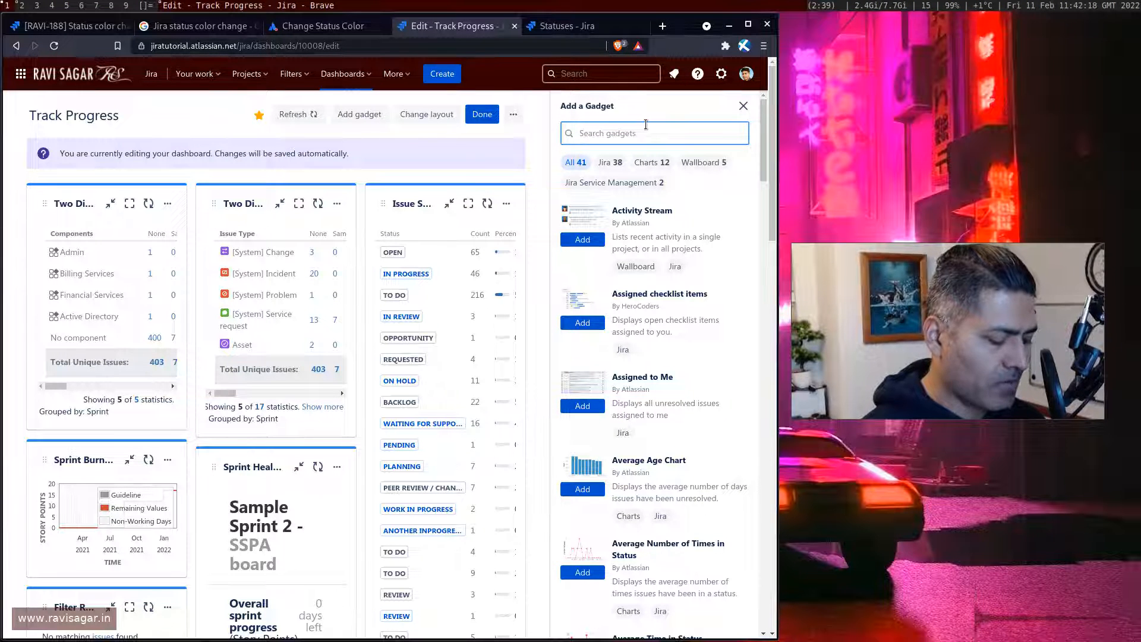
pyautogui.write('filter')
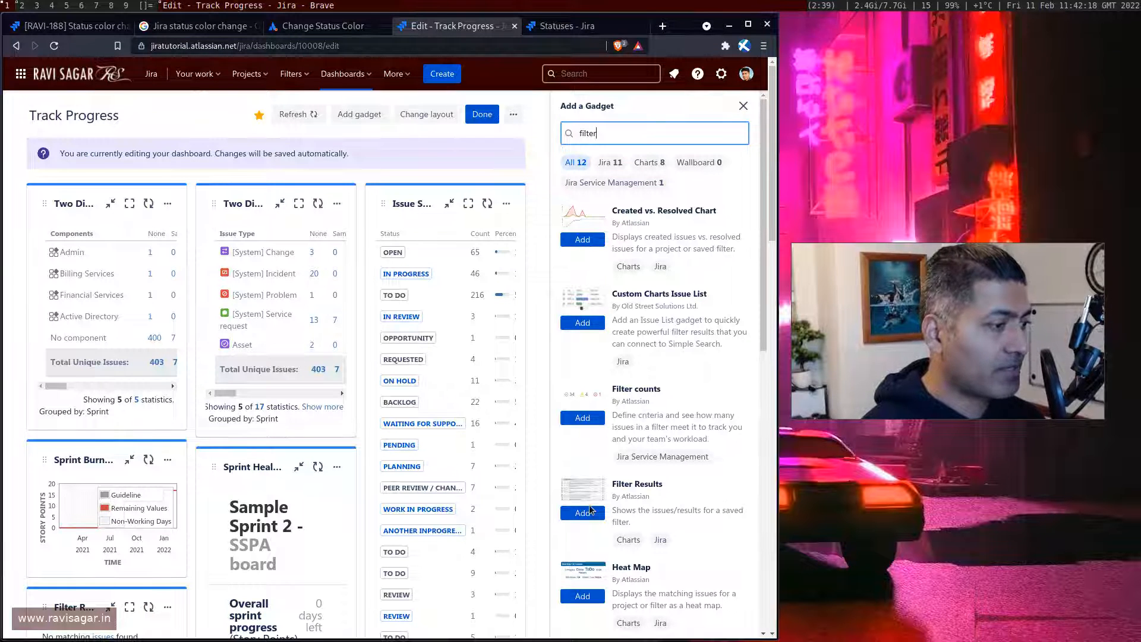
pyautogui.click(581, 513)
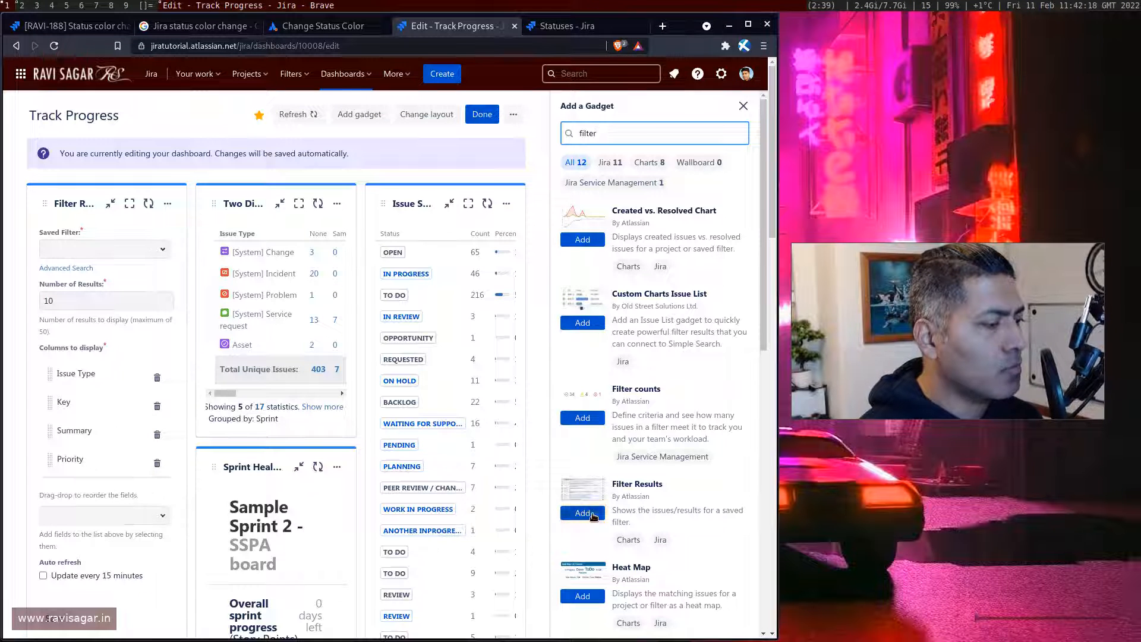
pyautogui.click(742, 106)
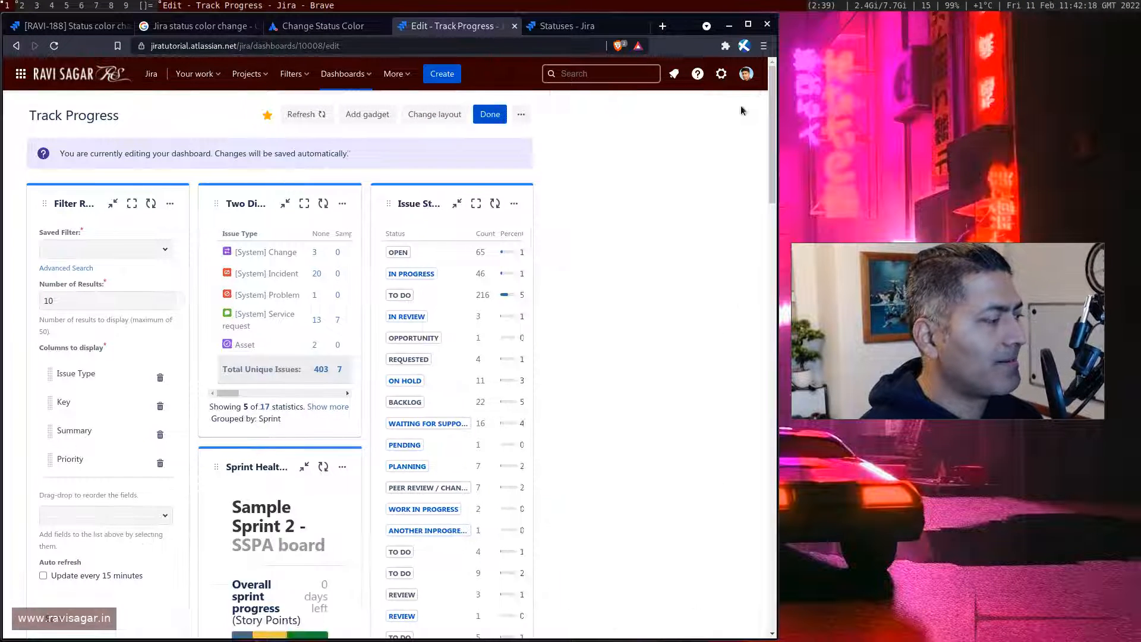
# Set the Filter Results gadget to the to-do filter with a blue highlight, and save.
pyautogui.click(106, 249)
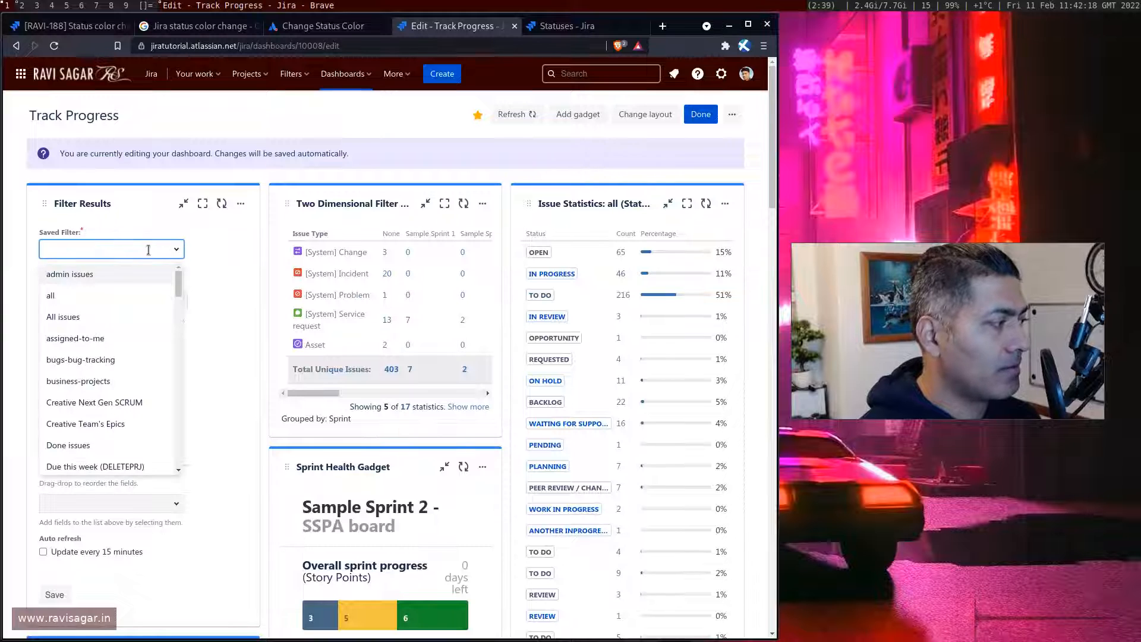
pyautogui.write('to-do')
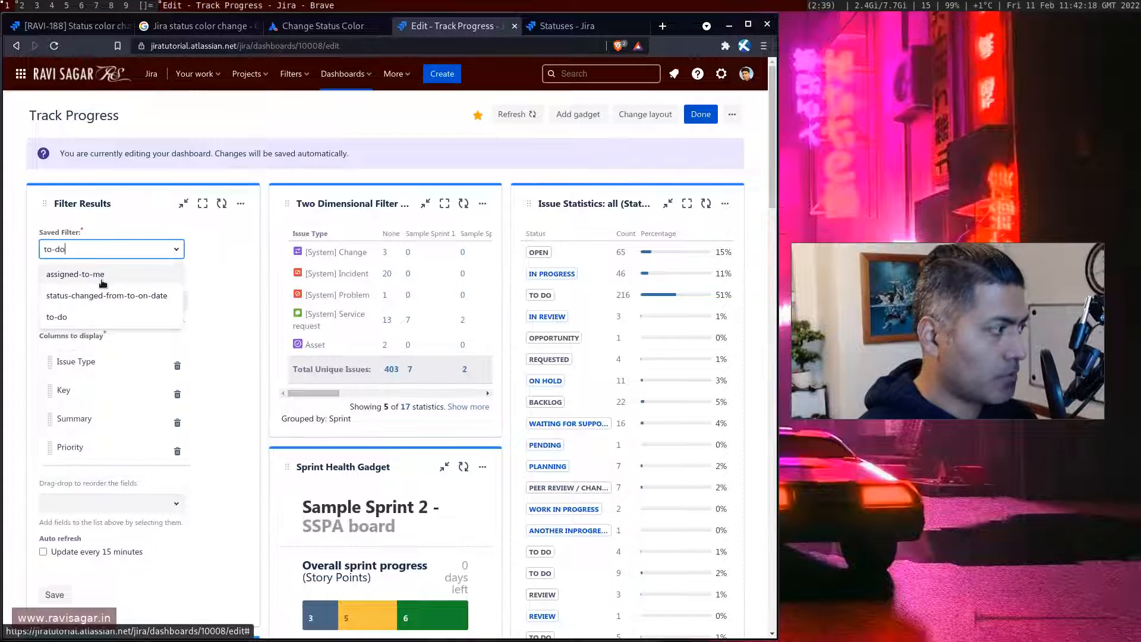
pyautogui.click(56, 315)
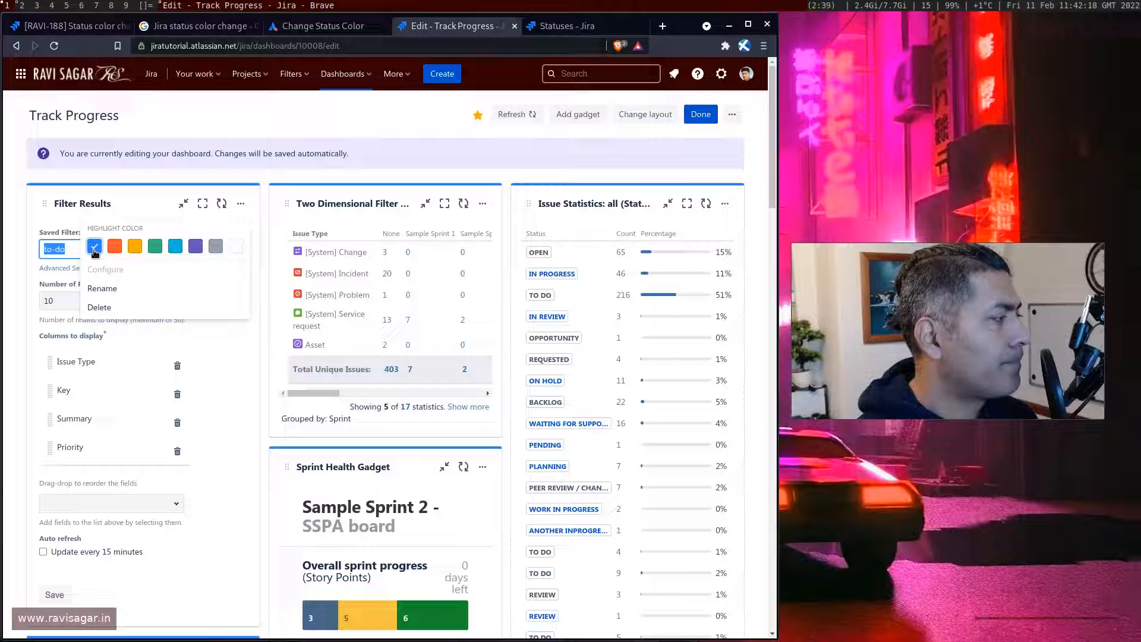
pyautogui.click(37, 243)
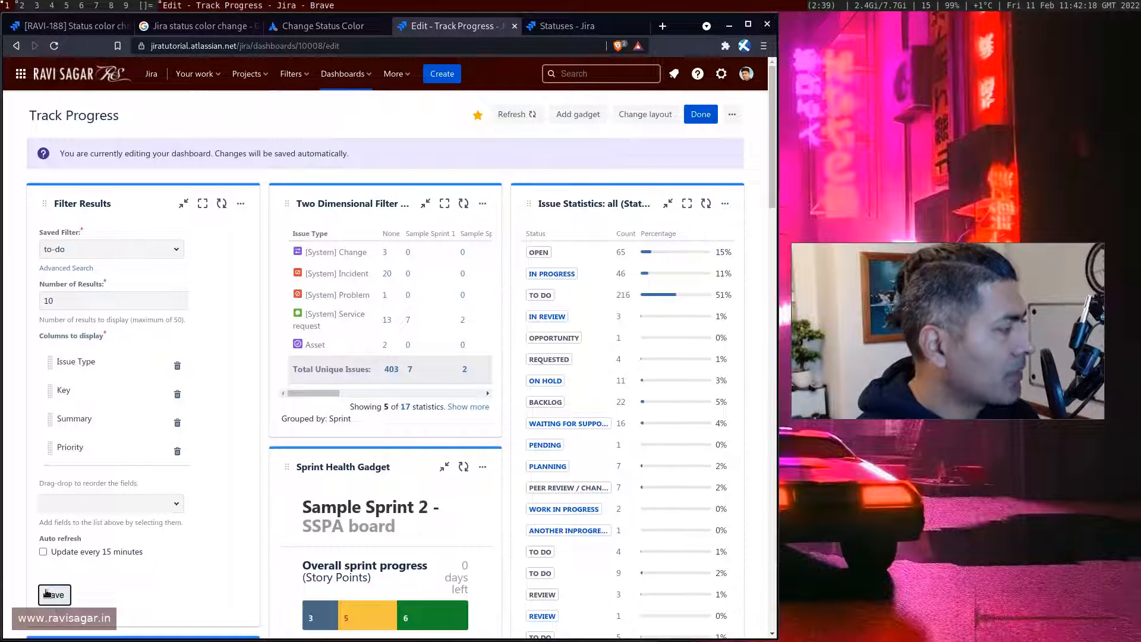
pyautogui.click(53, 594)
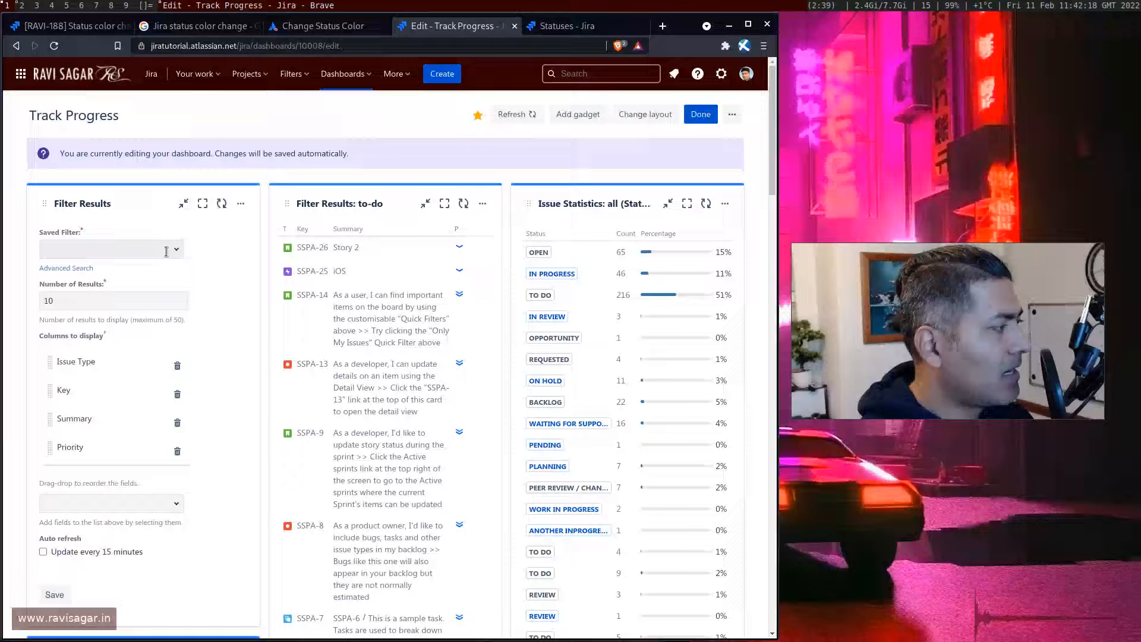
# Set the empty Filter Results gadget to the on-hold filter with an orange highlight, and save.
pyautogui.write('on')
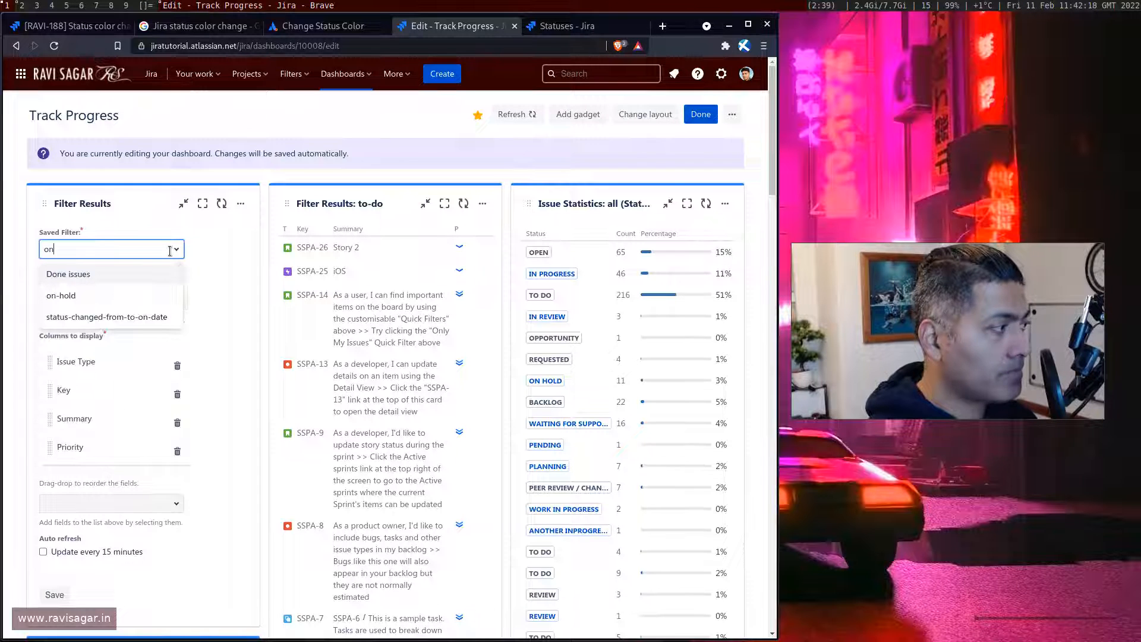
pyautogui.click(61, 295)
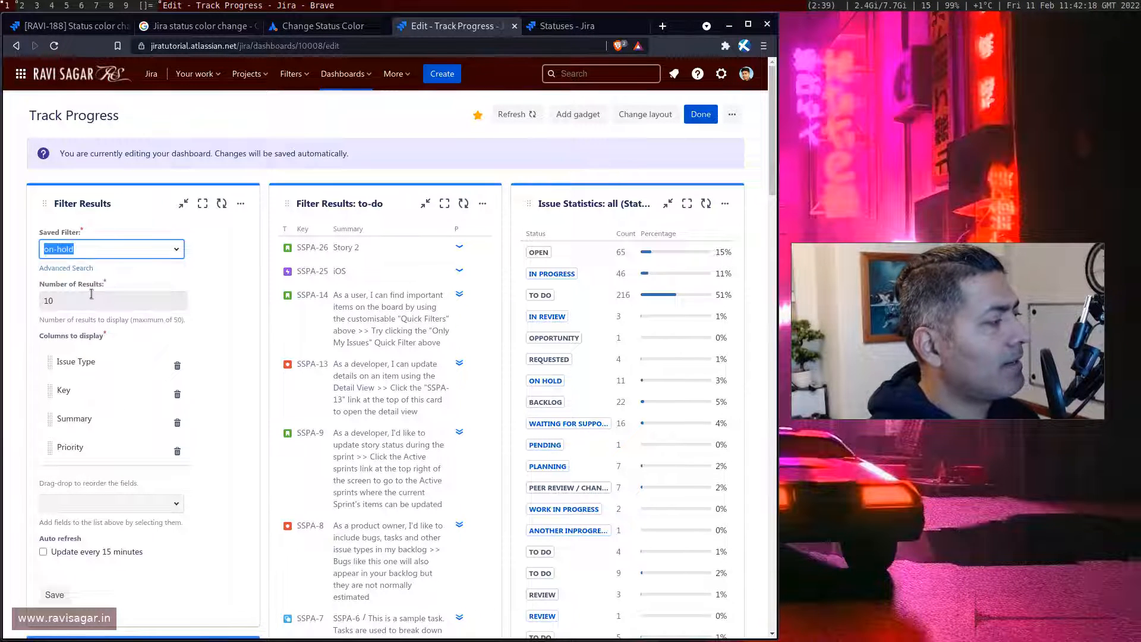
pyautogui.click(241, 203)
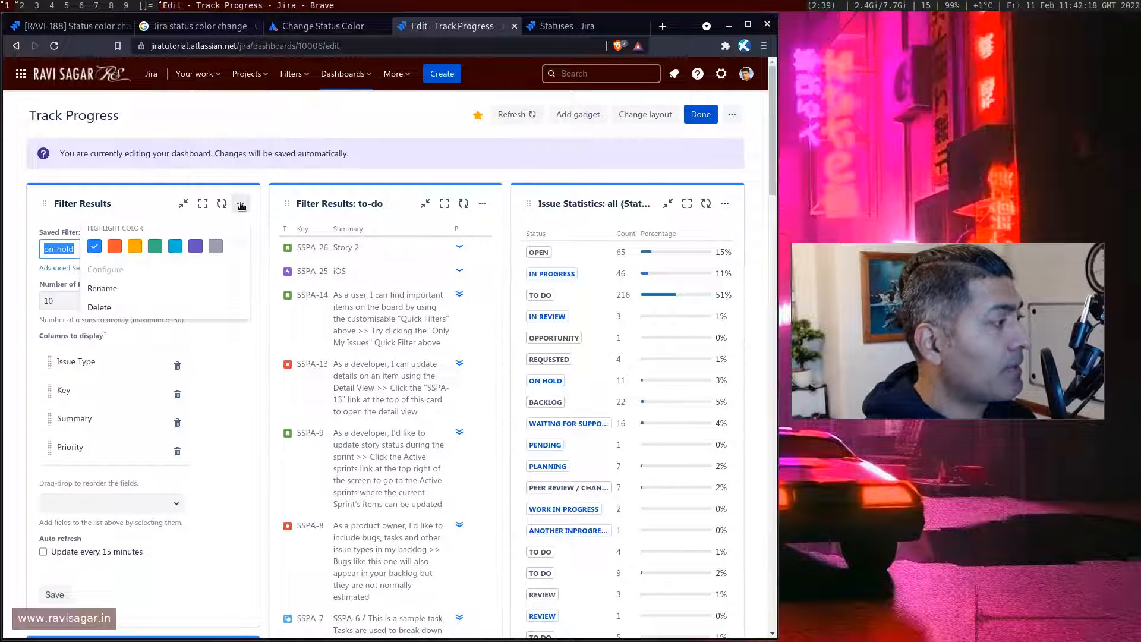
pyautogui.click(135, 246)
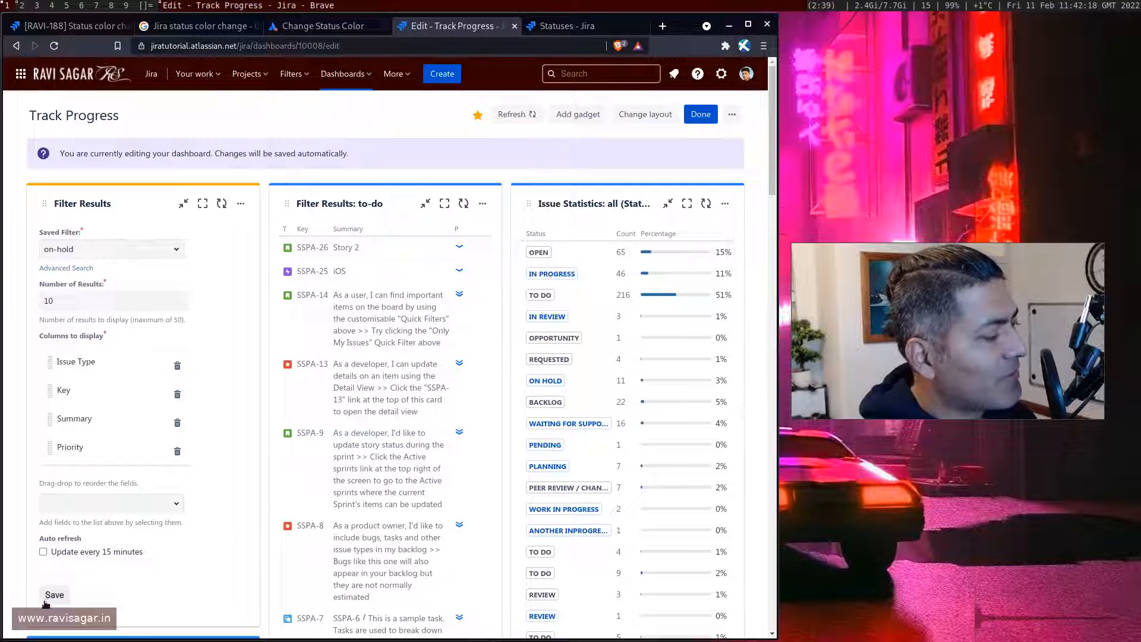
pyautogui.click(54, 594)
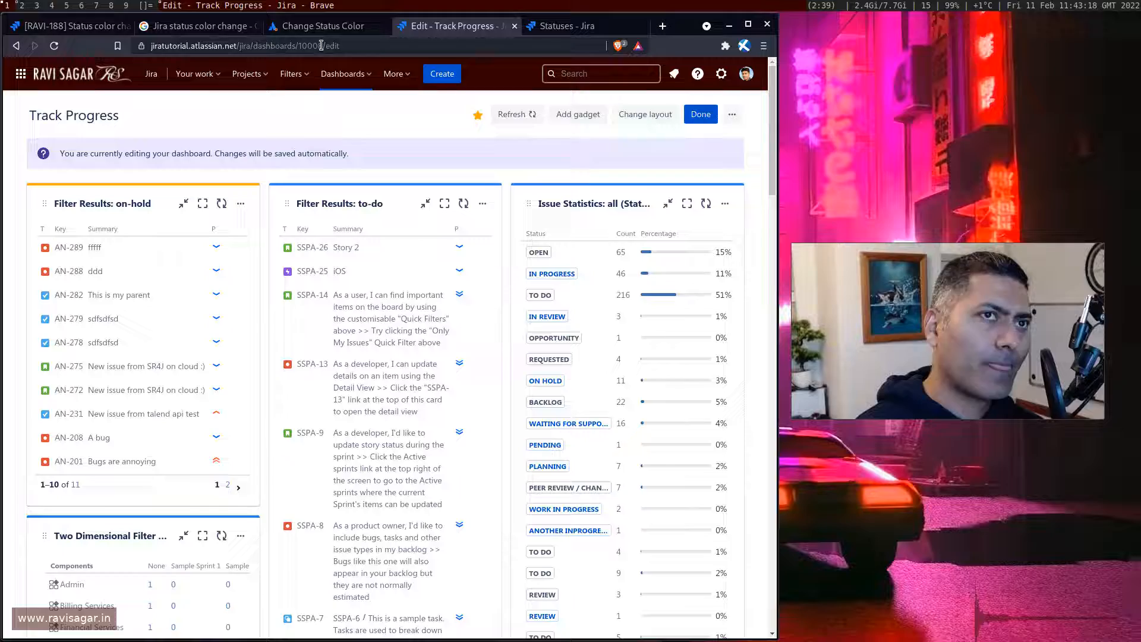
pyautogui.click(324, 25)
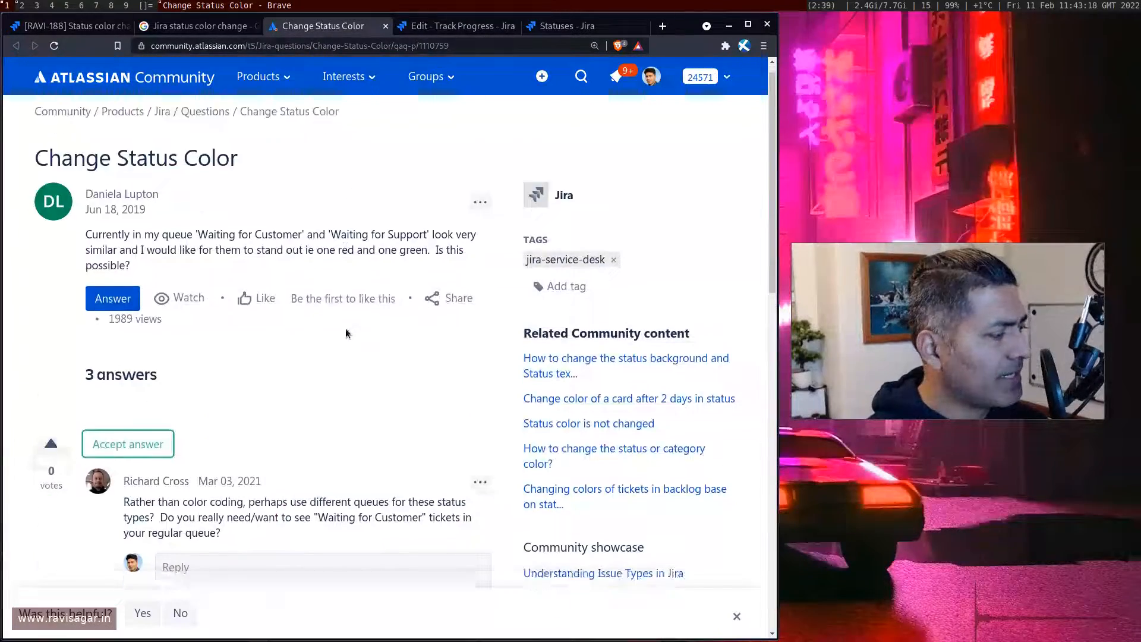
pyautogui.scroll(-3)
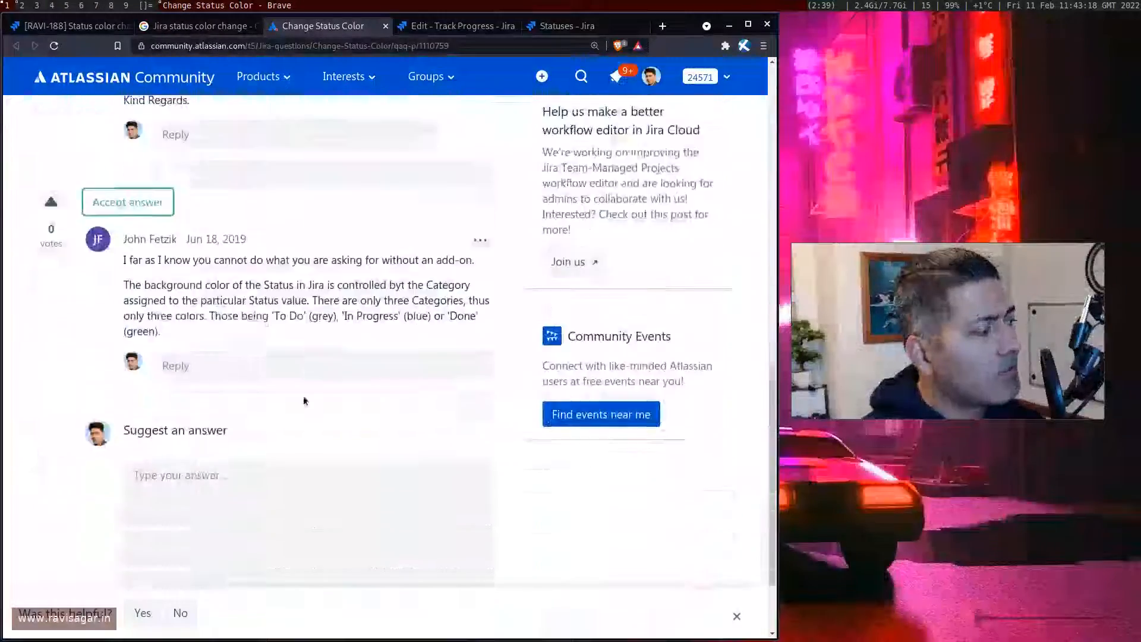
pyautogui.scroll(3)
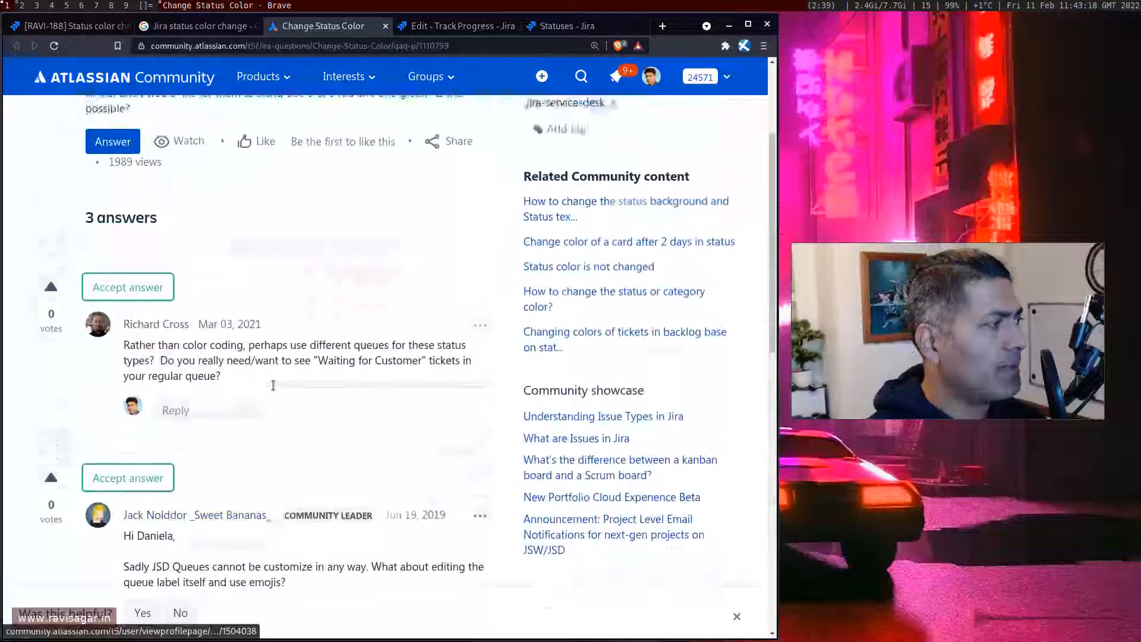
pyautogui.scroll(3)
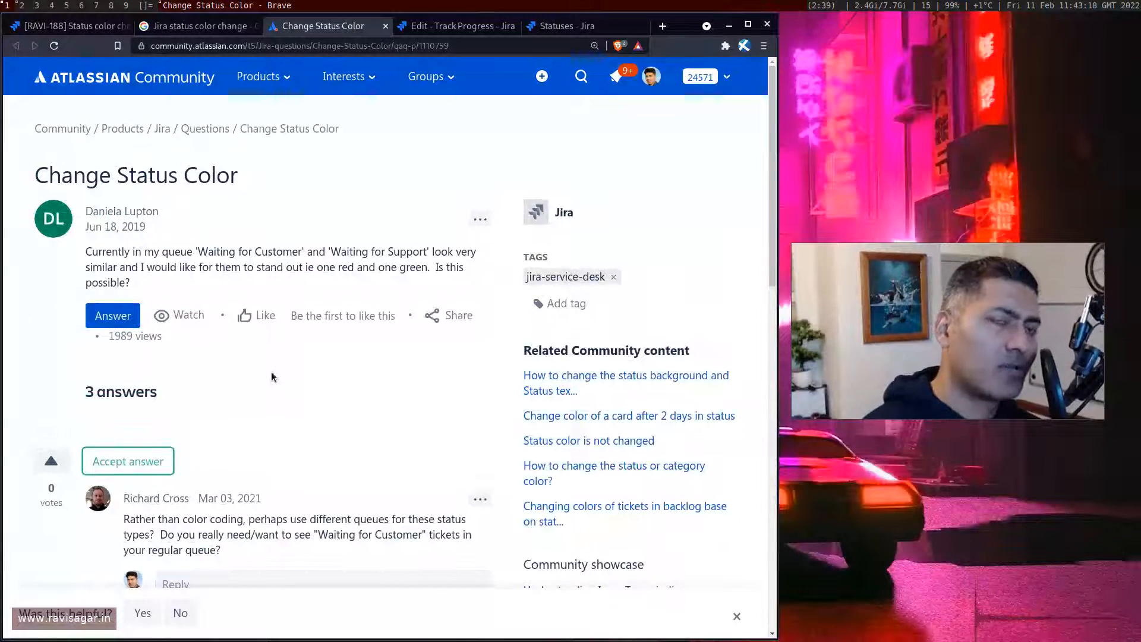
pyautogui.moveTo(460, 41)
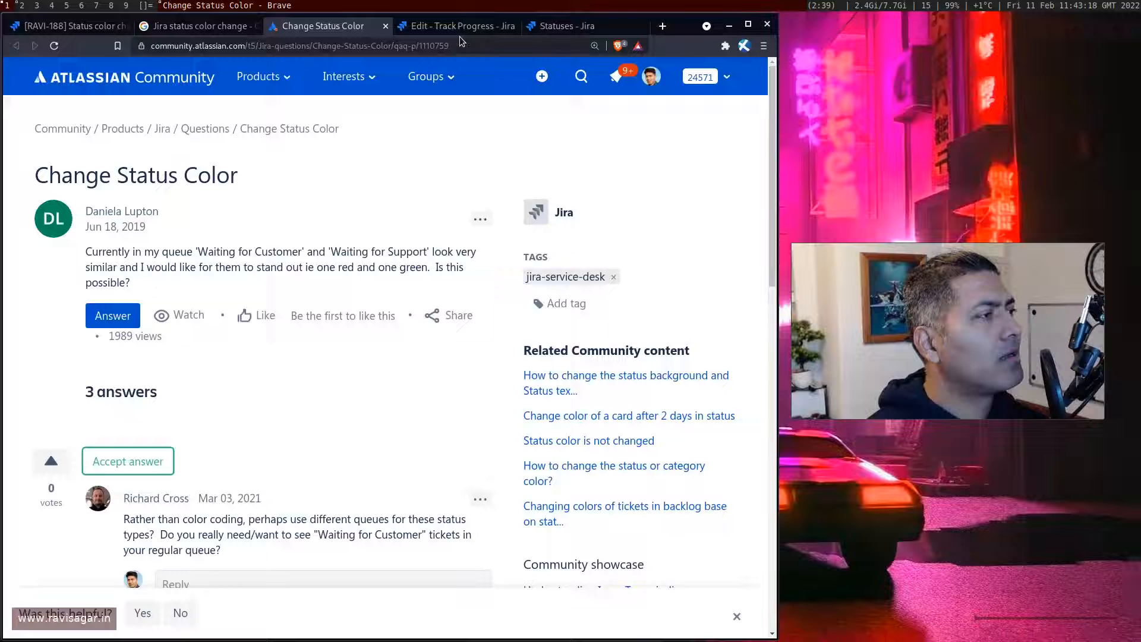
pyautogui.click(454, 25)
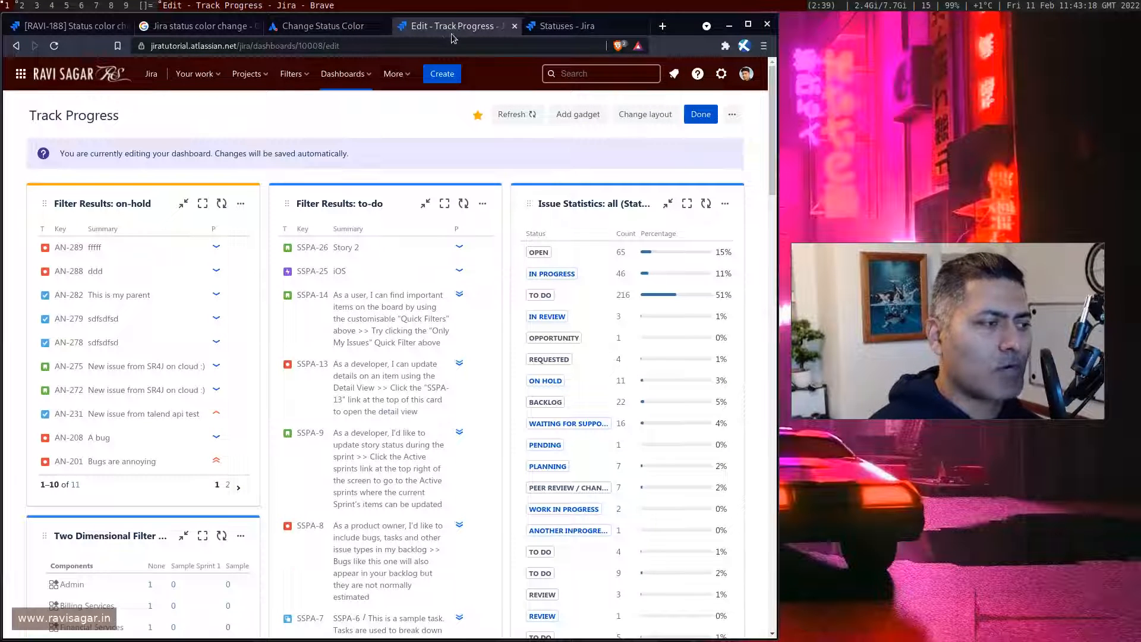